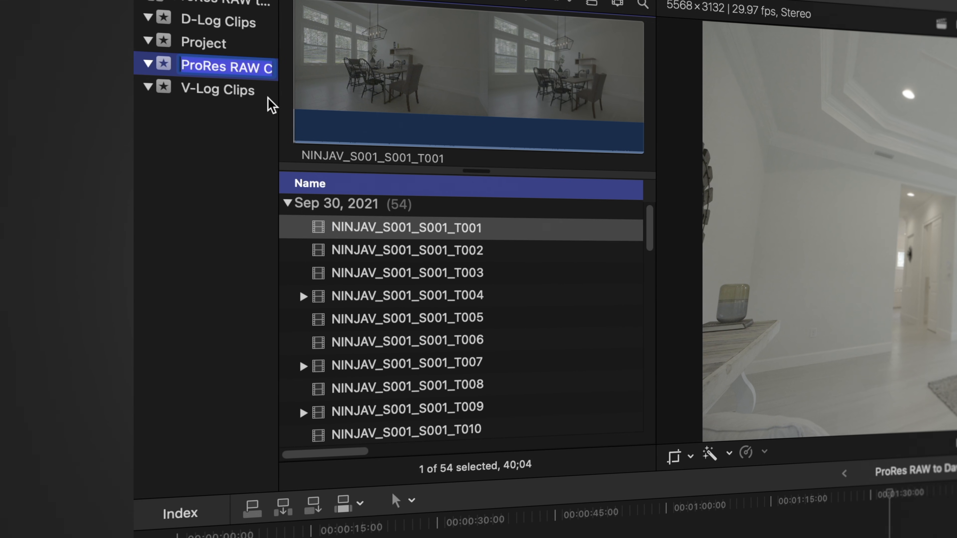
Look through the V-Log Clips event, then show the D-Log Clips event with its DJI clips
click(219, 89)
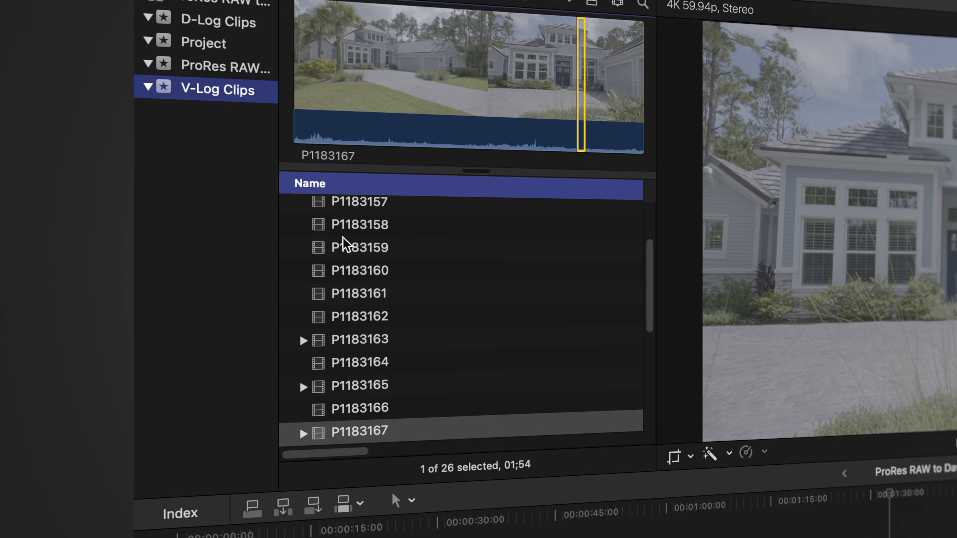
scroll(down, 3)
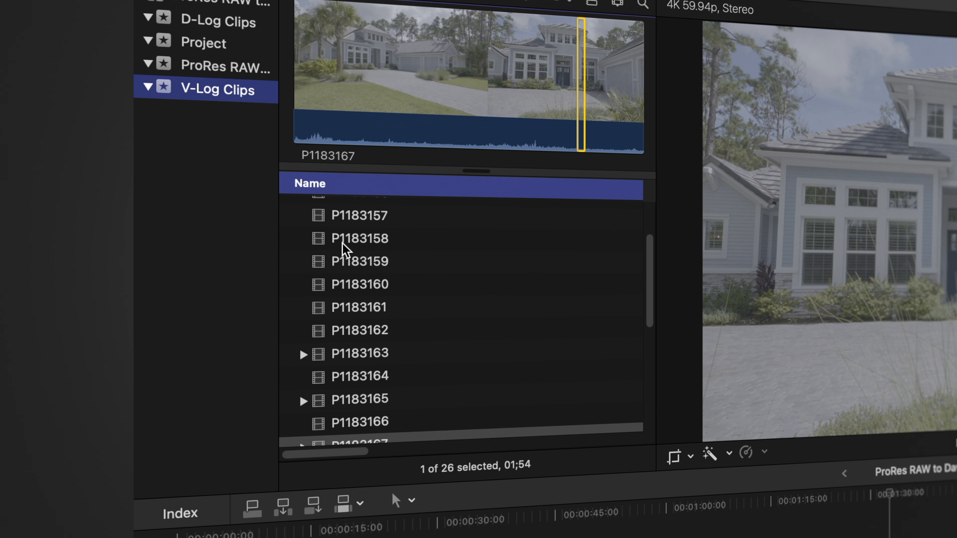
click(216, 21)
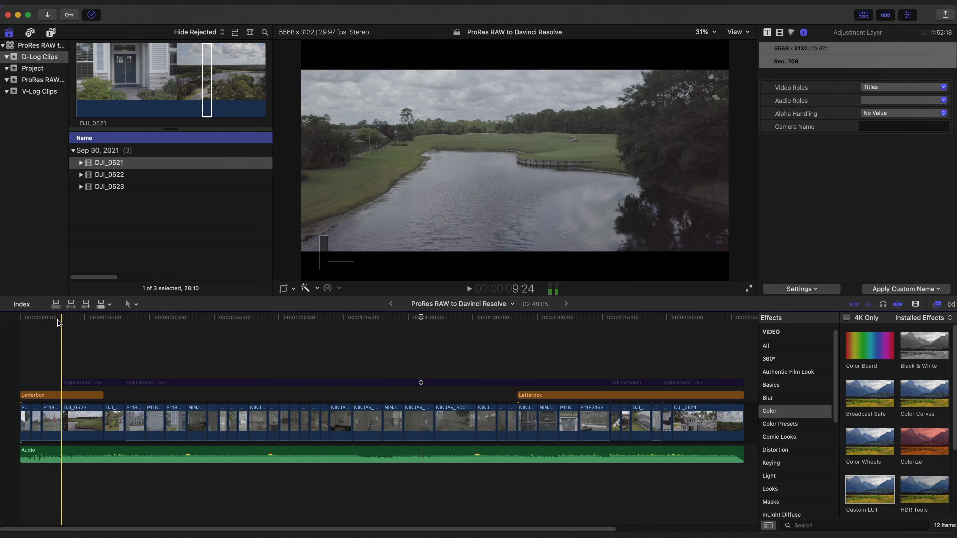
Skim the log-footage timeline at its start, around one minute and one-fifteen
click(103, 330)
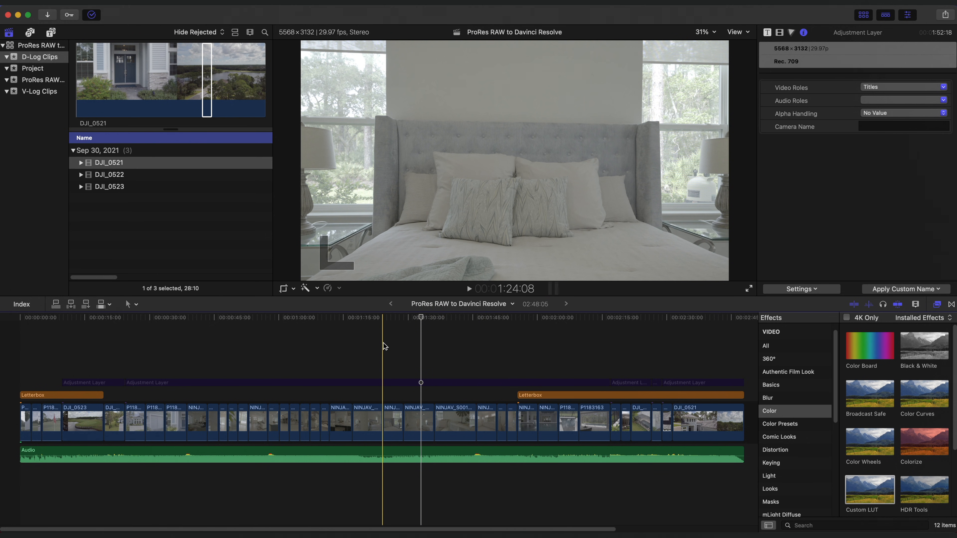
click(331, 349)
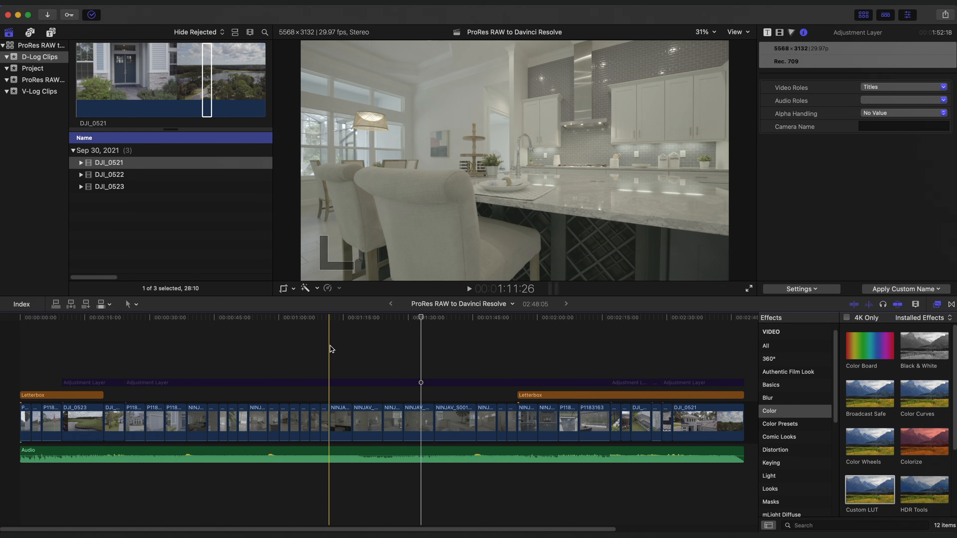
click(299, 324)
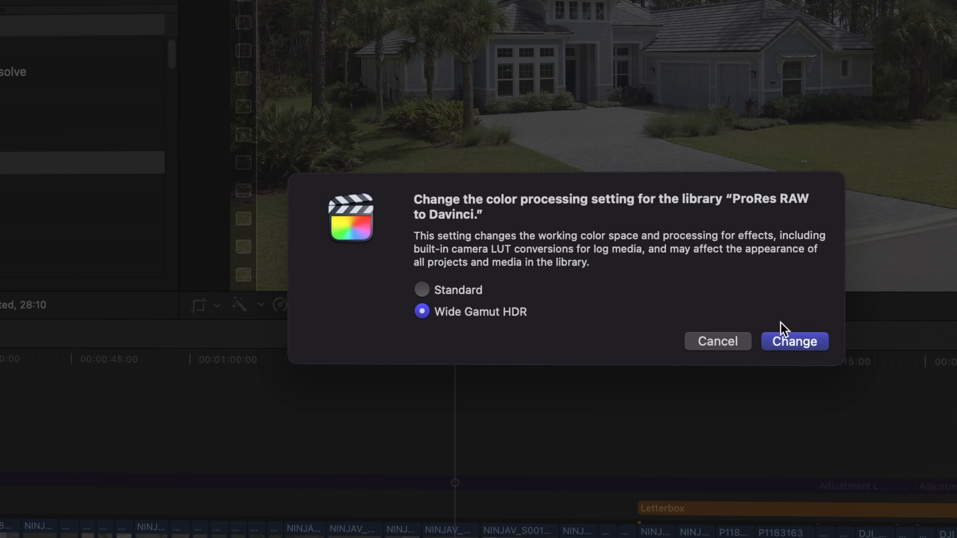
Confirm changing the library's color processing to Wide Gamut HDR
click(795, 341)
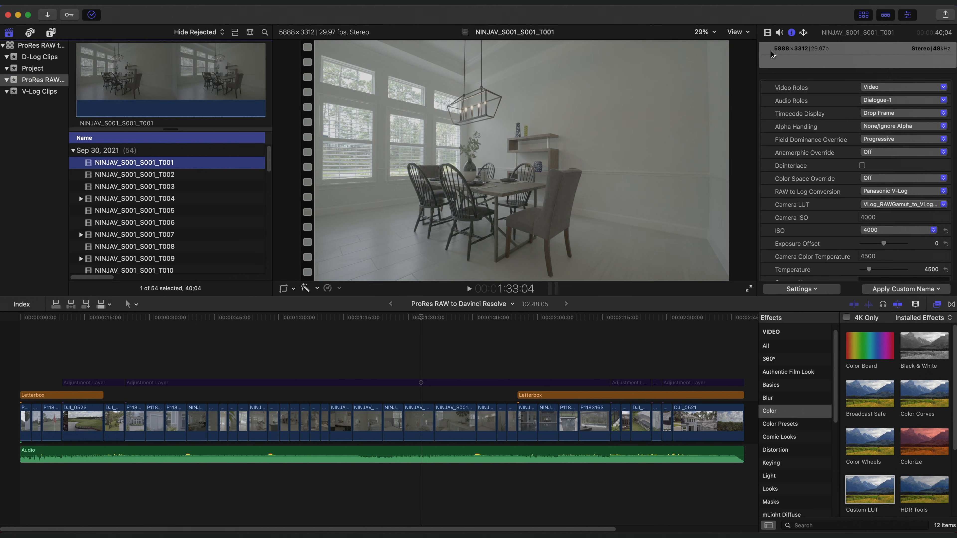
Inspect NINJAV_S001_S001_T001, keeping Panasonic V-Log conversion and its V-Log RAW gamut LUT
click(801, 289)
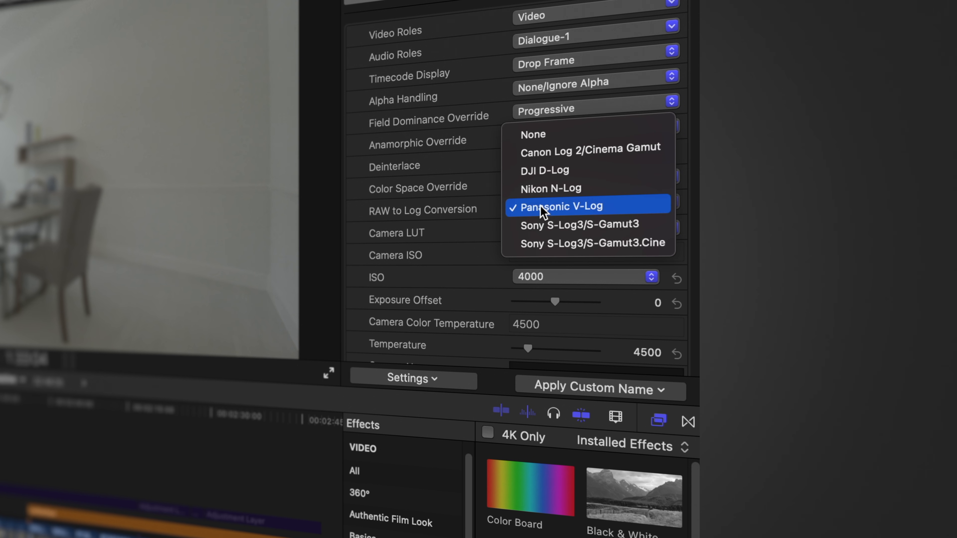
mouse_move(574, 214)
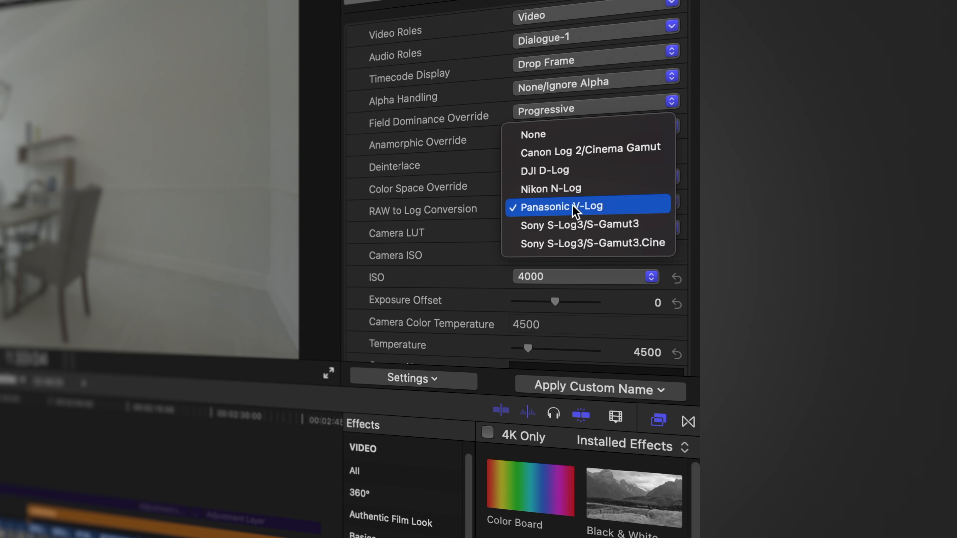
click(577, 207)
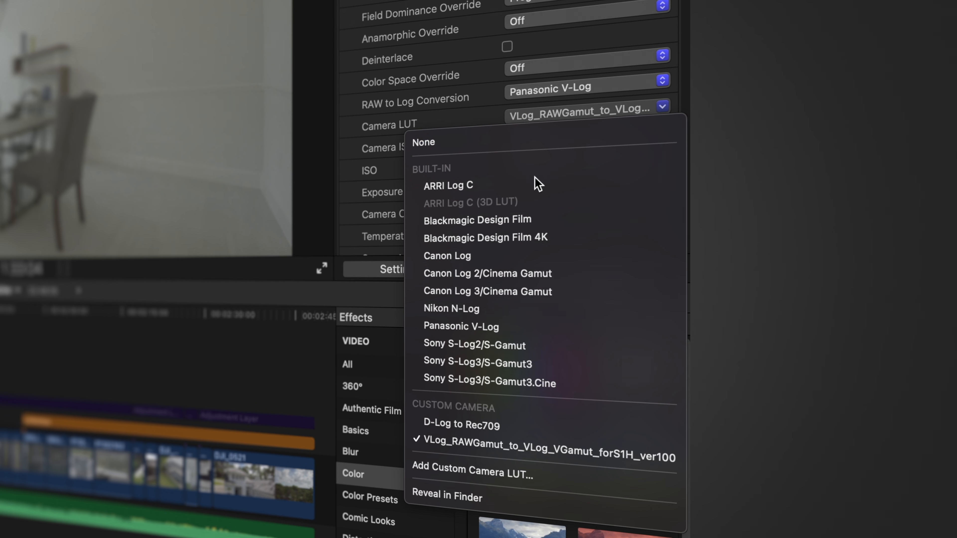
mouse_move(443, 454)
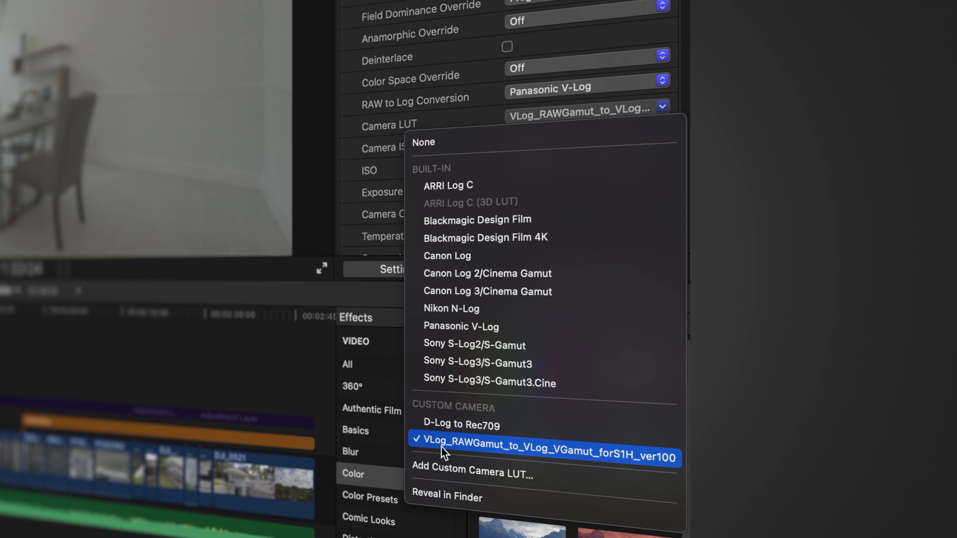
mouse_move(582, 465)
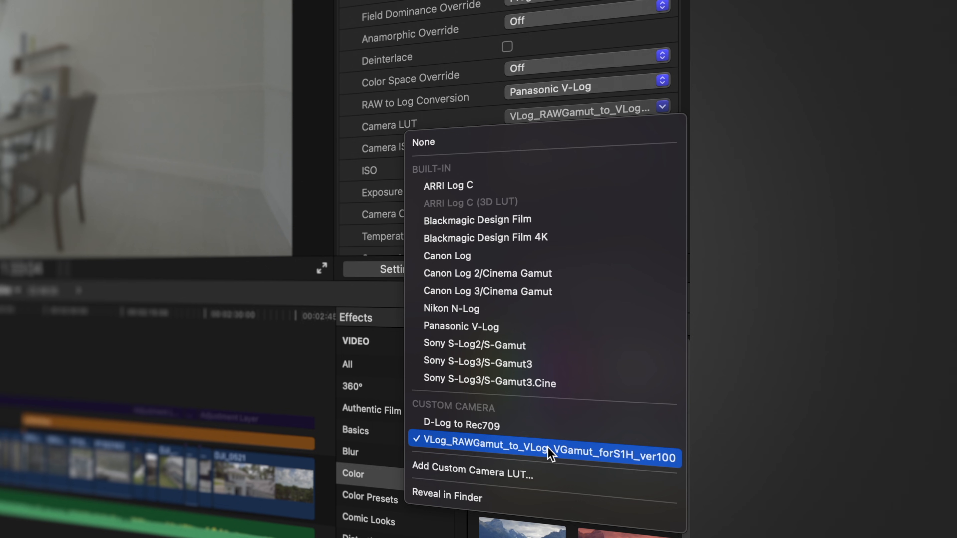
click(548, 450)
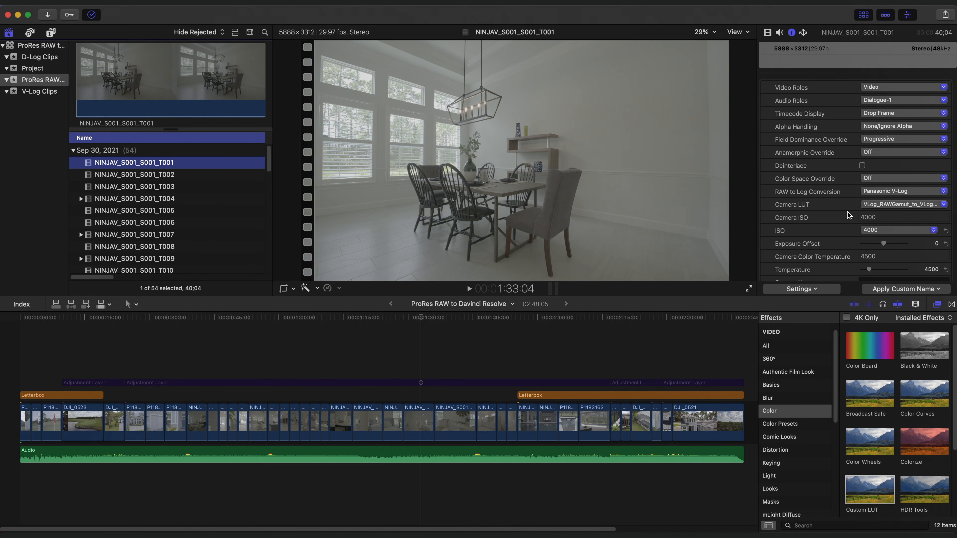
mouse_move(857, 209)
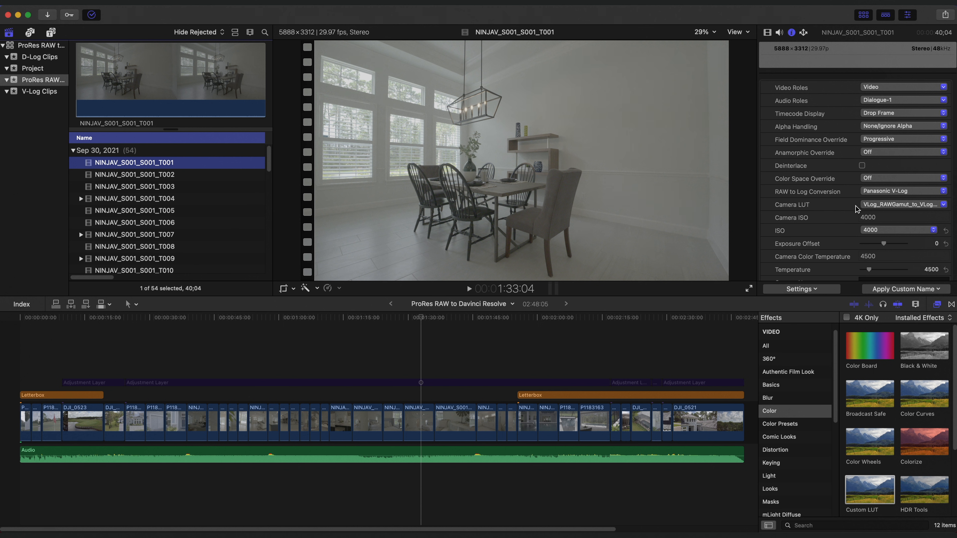
mouse_move(837, 208)
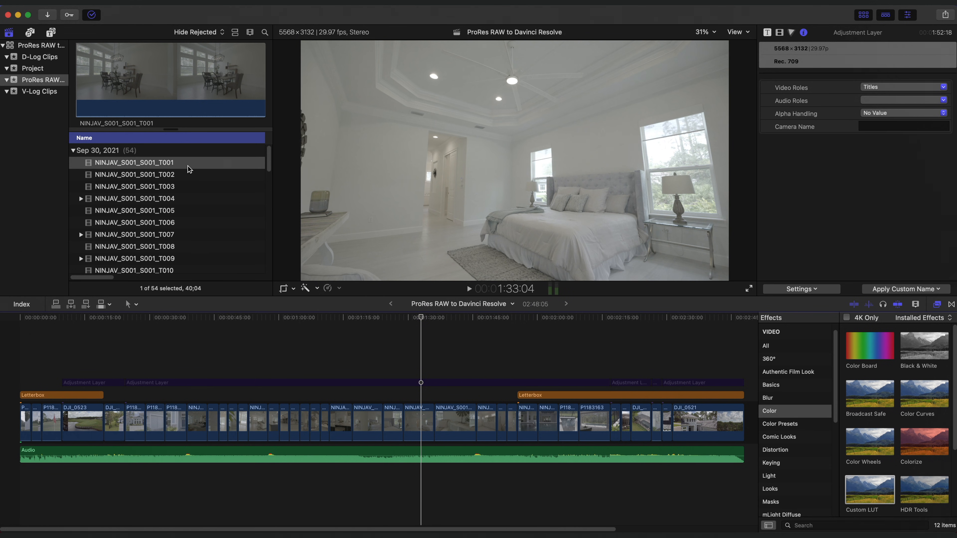
Set the first ProRes RAW clip's Camera LUT to None
click(134, 163)
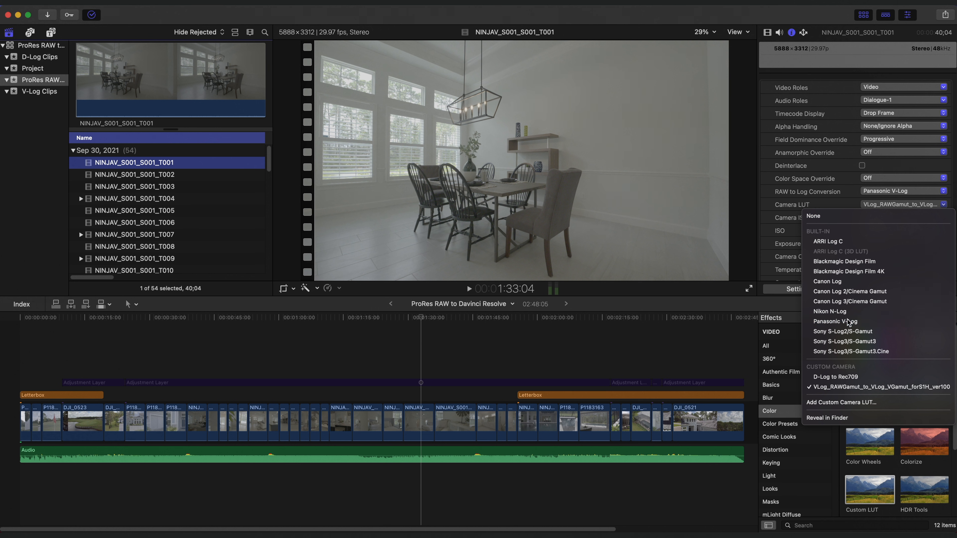
click(836, 322)
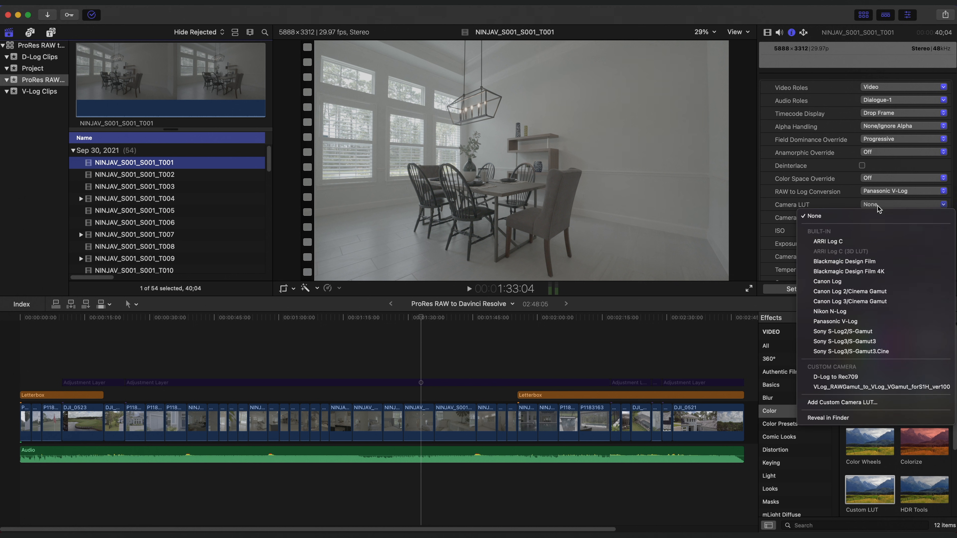
click(813, 216)
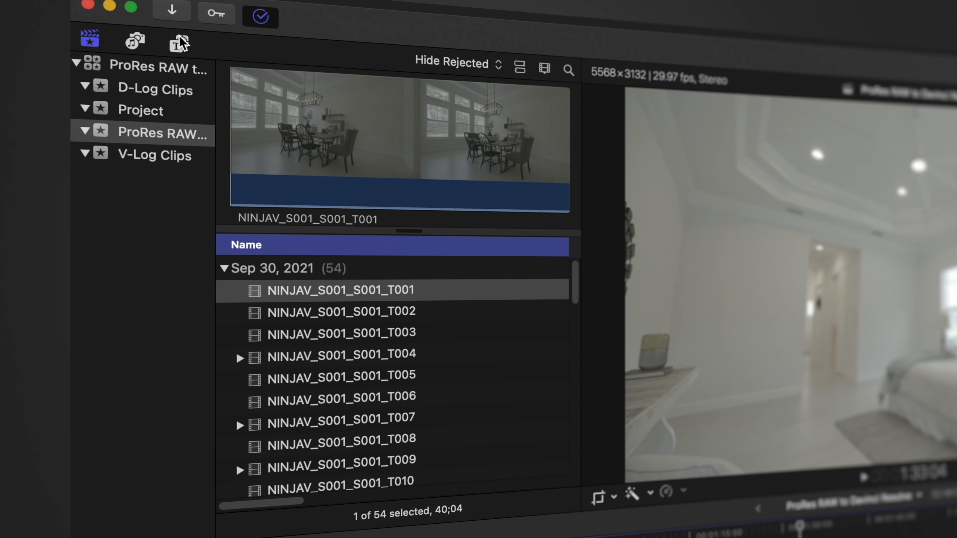
Set the adjustment layers' Custom LUT effect to VLog_to_V709_forV35_ver100
click(178, 42)
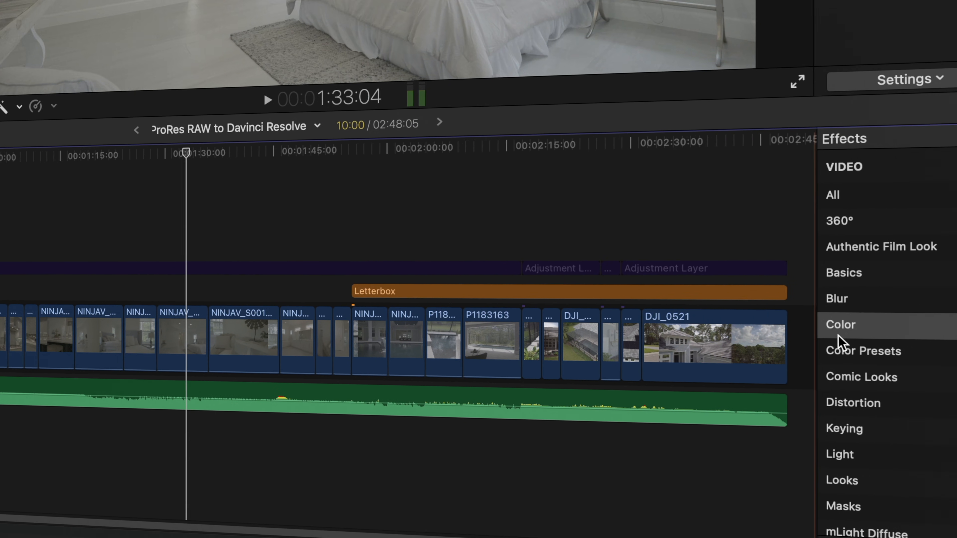
click(840, 325)
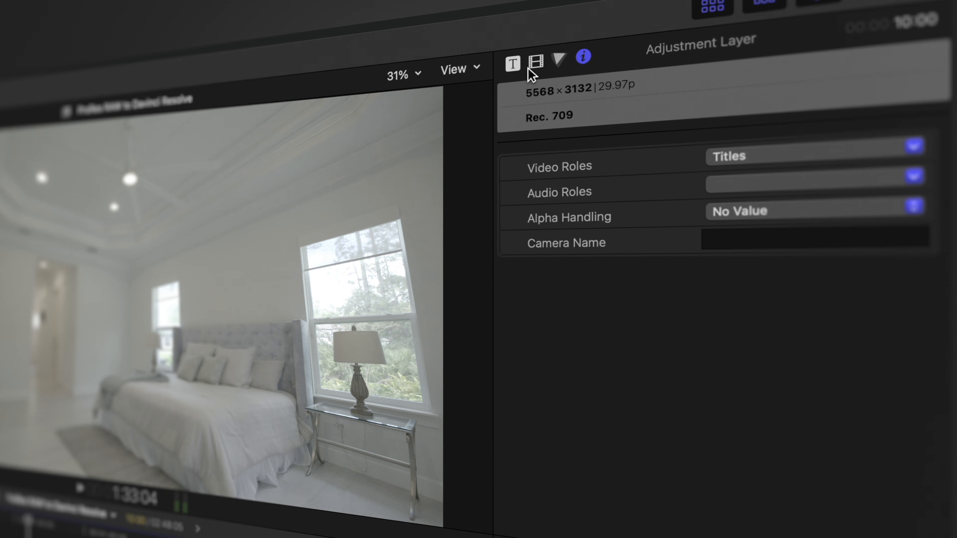
click(537, 62)
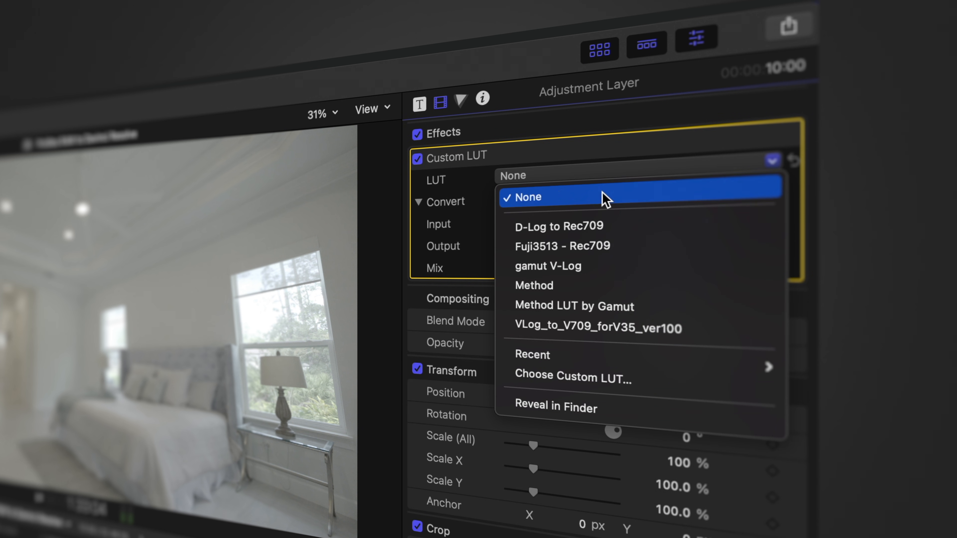
mouse_move(608, 336)
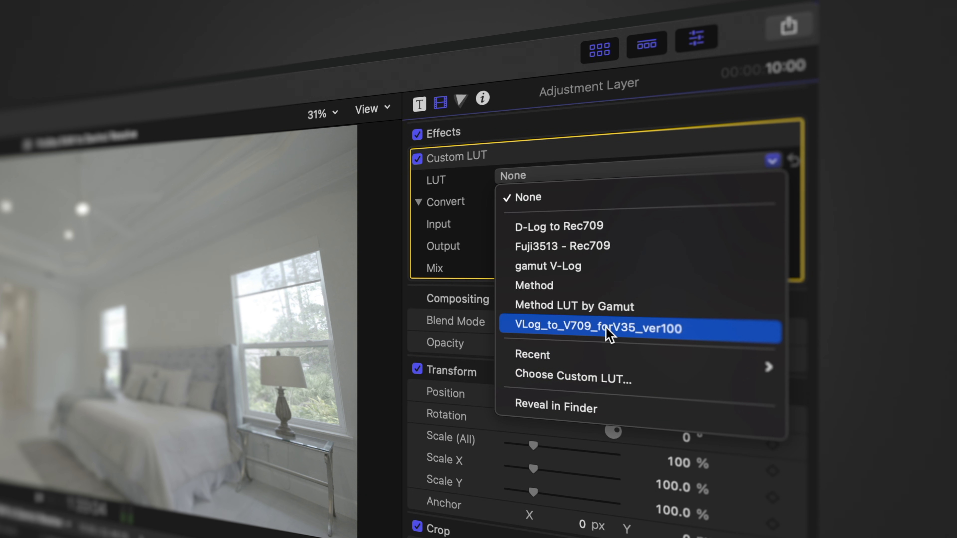
click(610, 330)
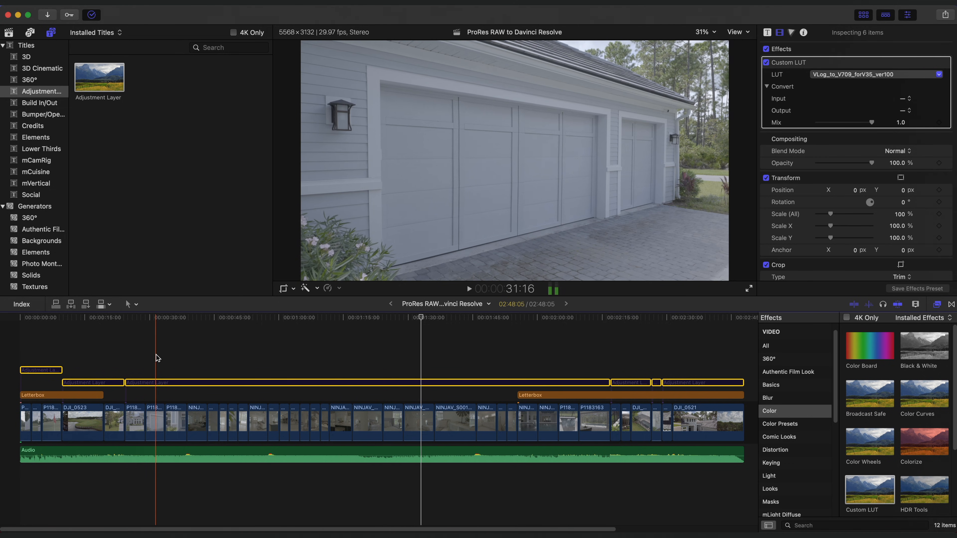
Start a Share > Export File with Apple ProRes 4444 XQ as the video codec
click(488, 362)
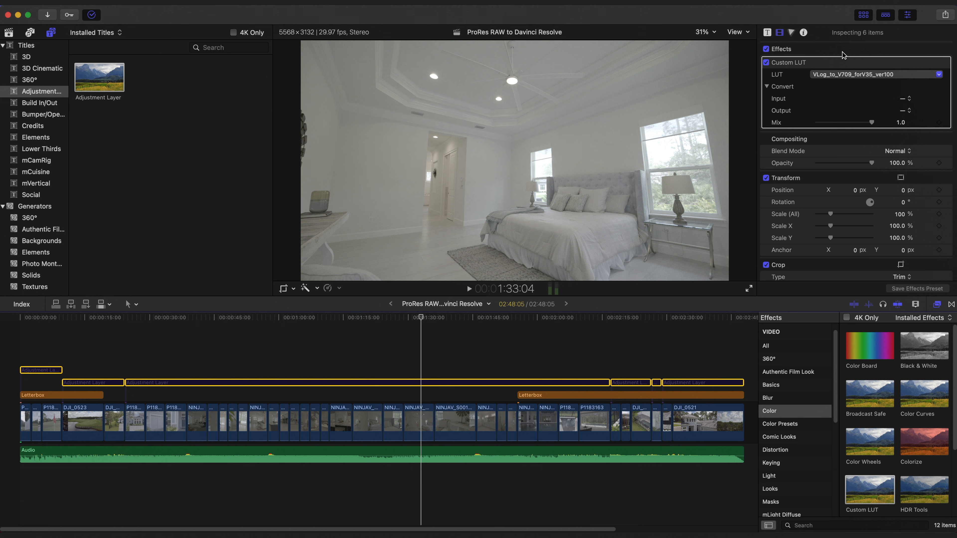
click(942, 16)
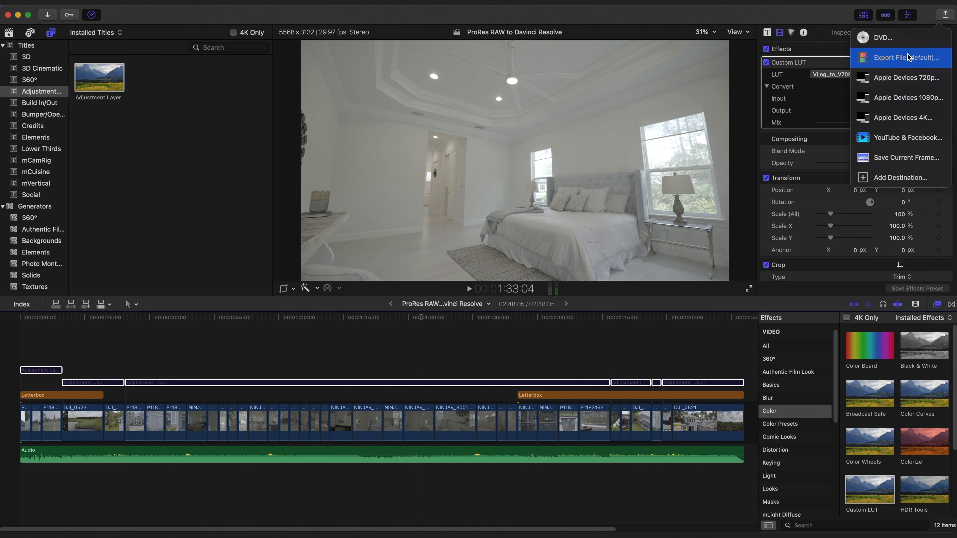
click(905, 57)
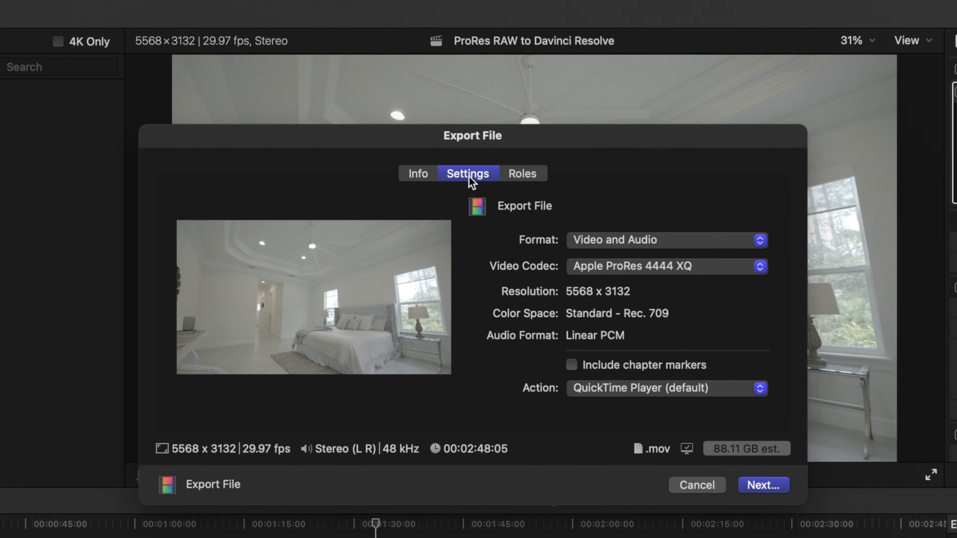
click(665, 266)
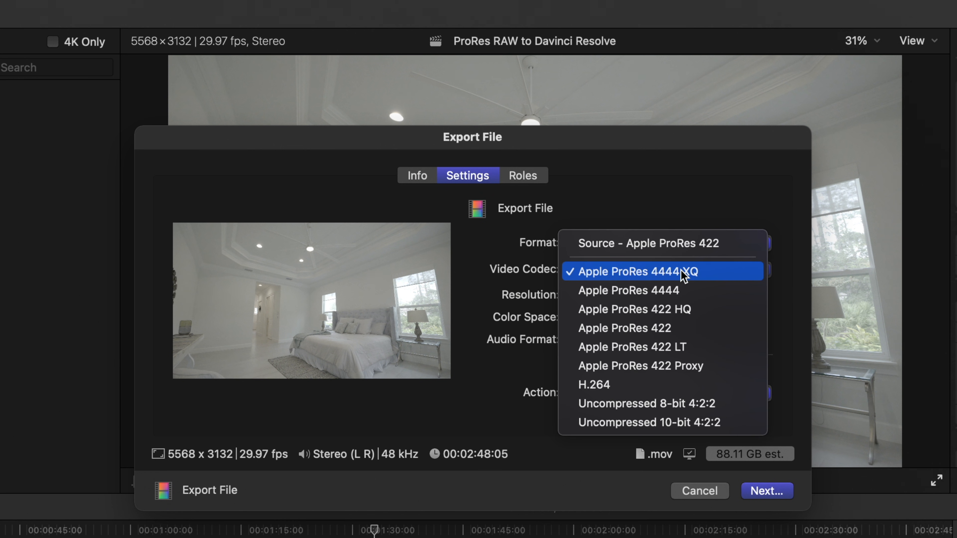
mouse_move(716, 283)
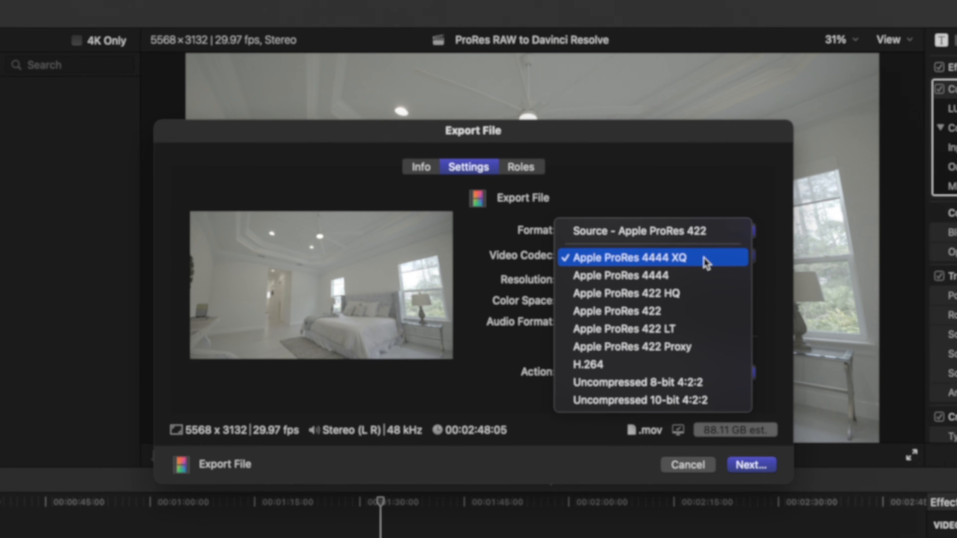
click(629, 258)
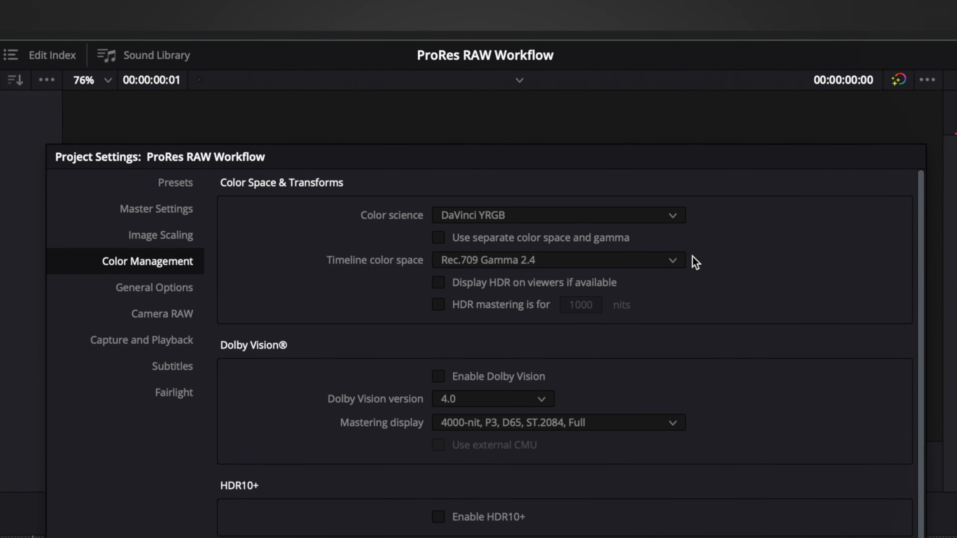
Check the 1920 x 1080, 29.97 fps master settings, then cancel out of Project Settings
click(153, 212)
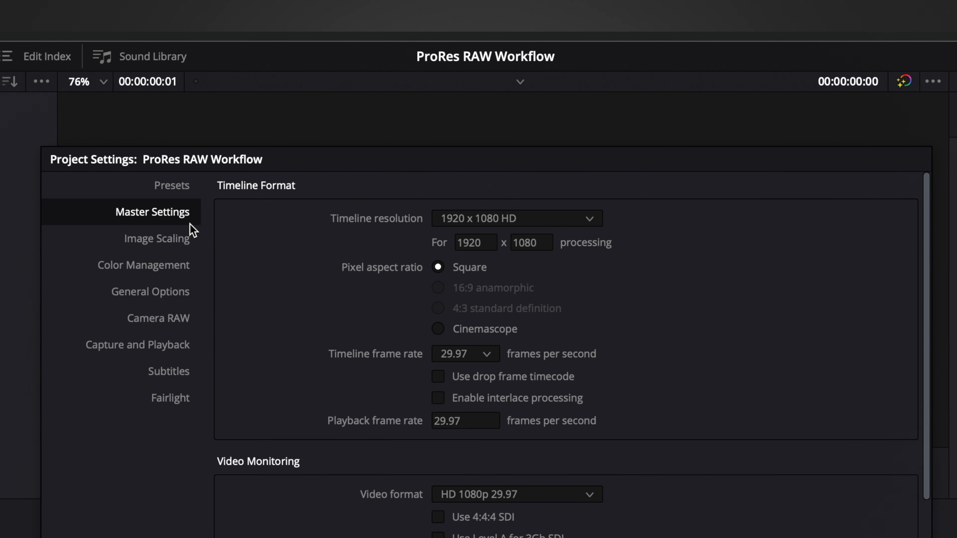
mouse_move(515, 266)
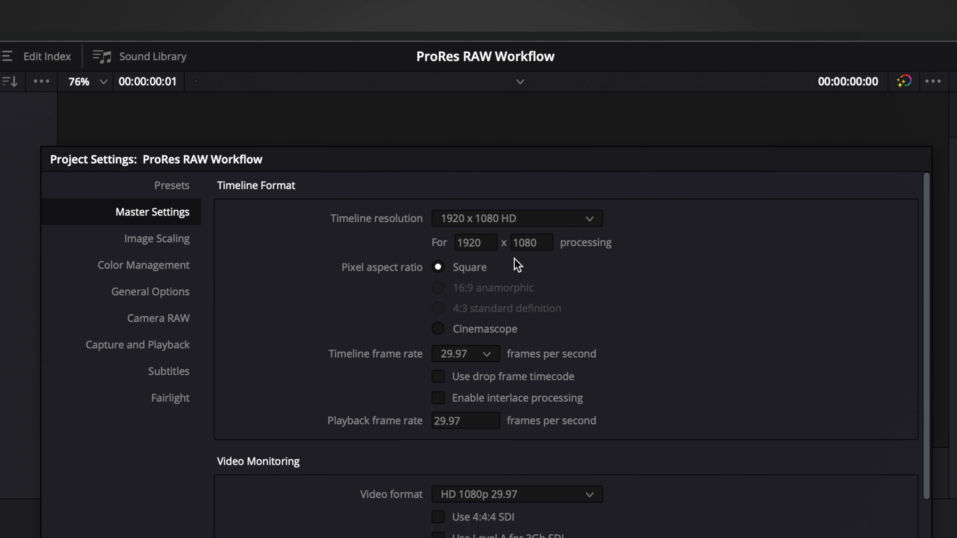
mouse_move(550, 277)
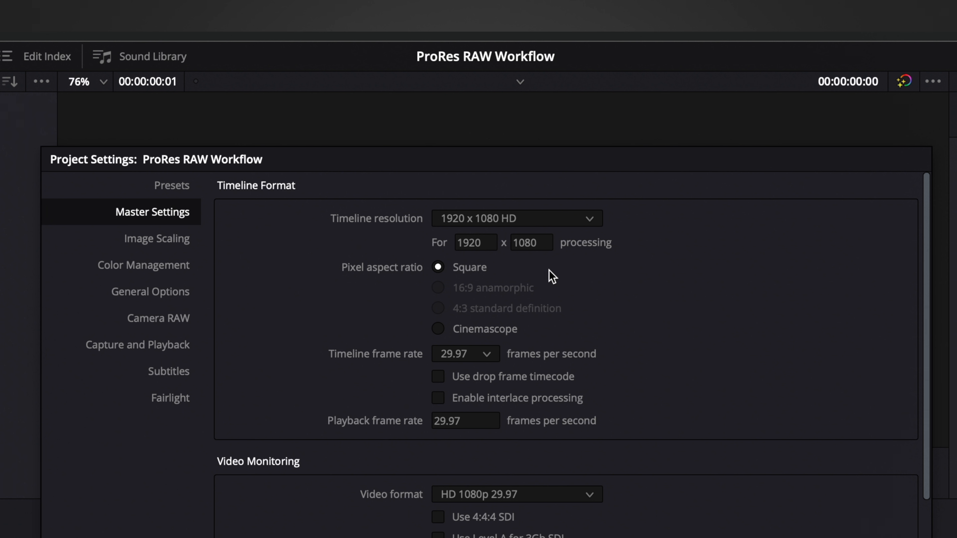
mouse_move(605, 286)
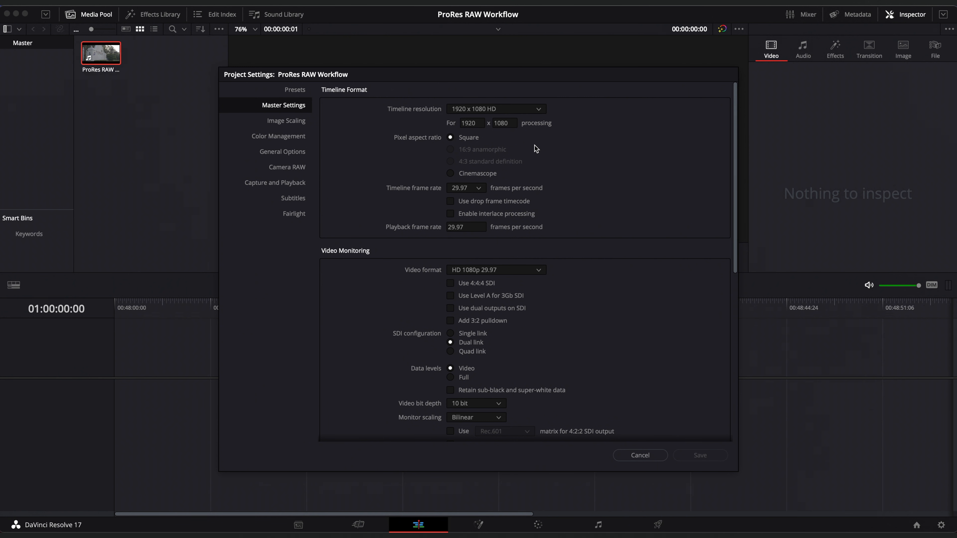
mouse_move(664, 333)
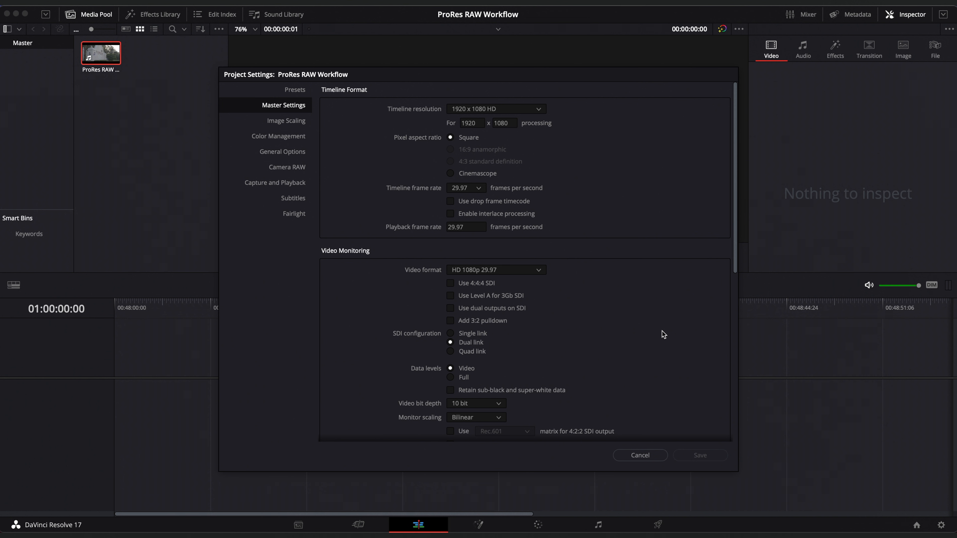
click(641, 455)
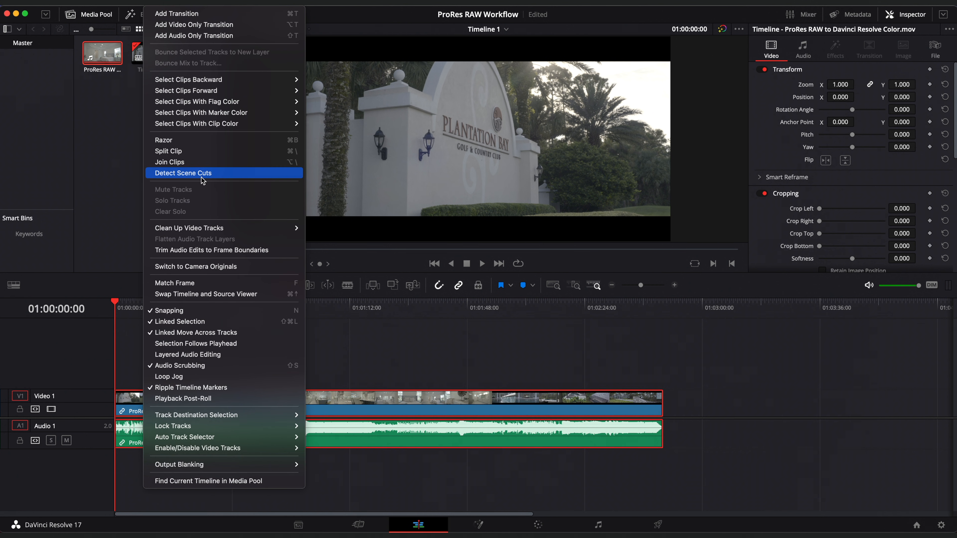
Run Detect Scene Cuts to split the timeline clip into separate shots
click(183, 173)
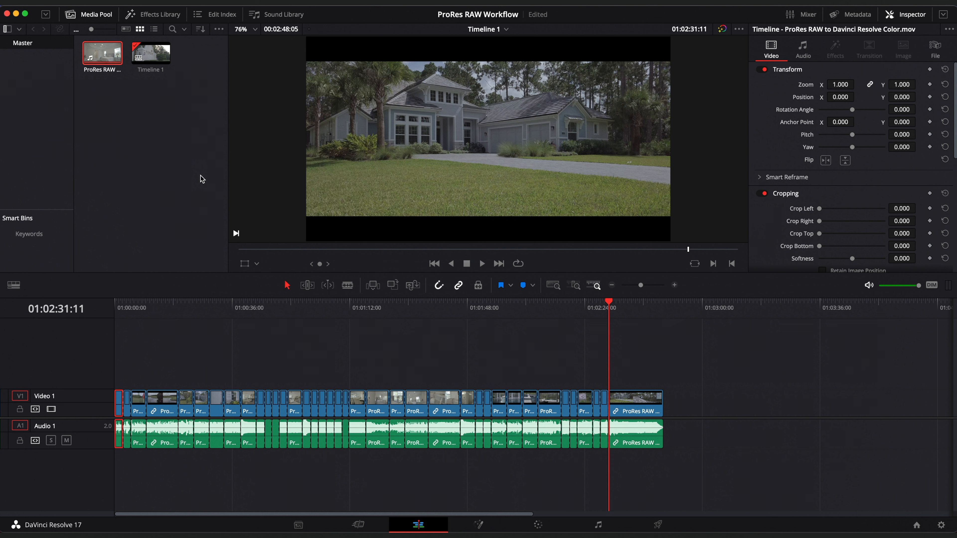
mouse_move(204, 183)
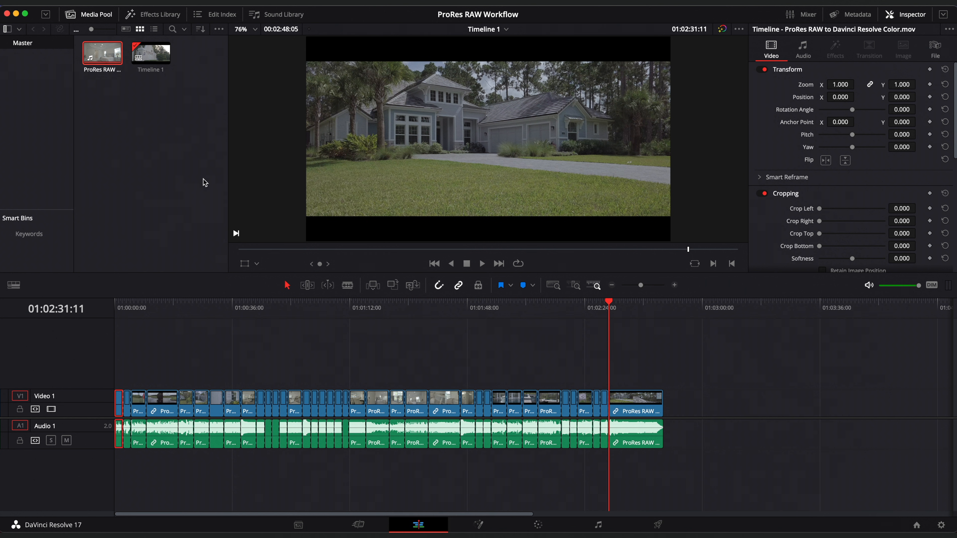
click(350, 308)
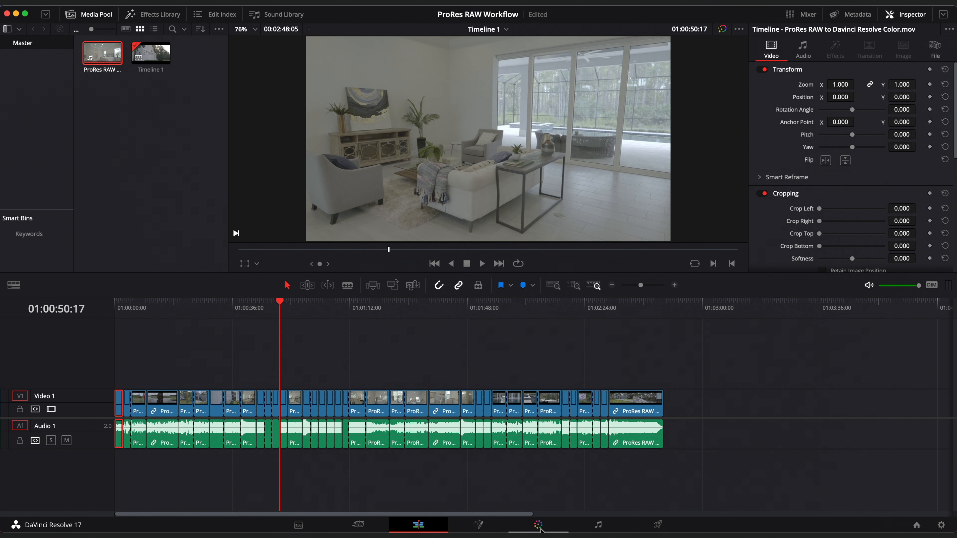
On the Color page, add the selected clips into a new group named Panasonic S1
click(537, 530)
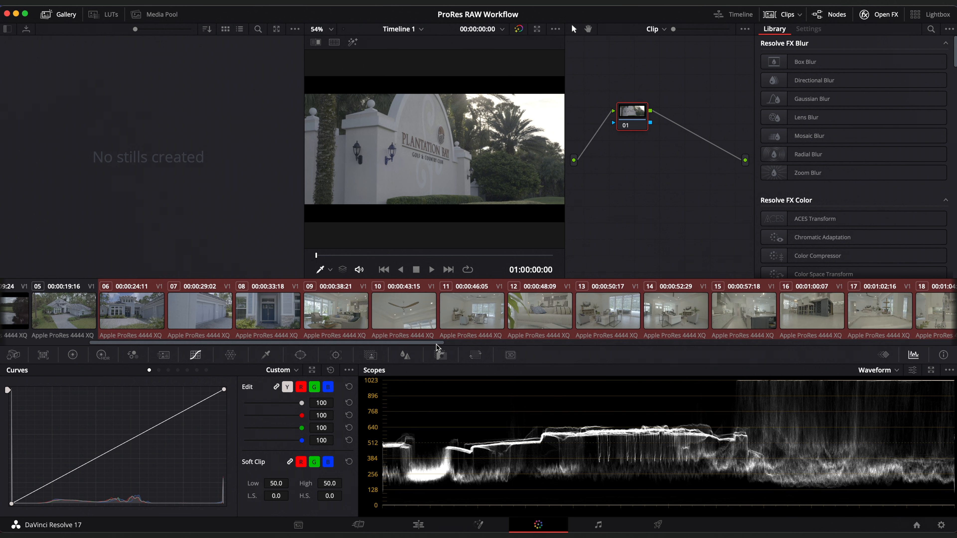
scroll(right, 3)
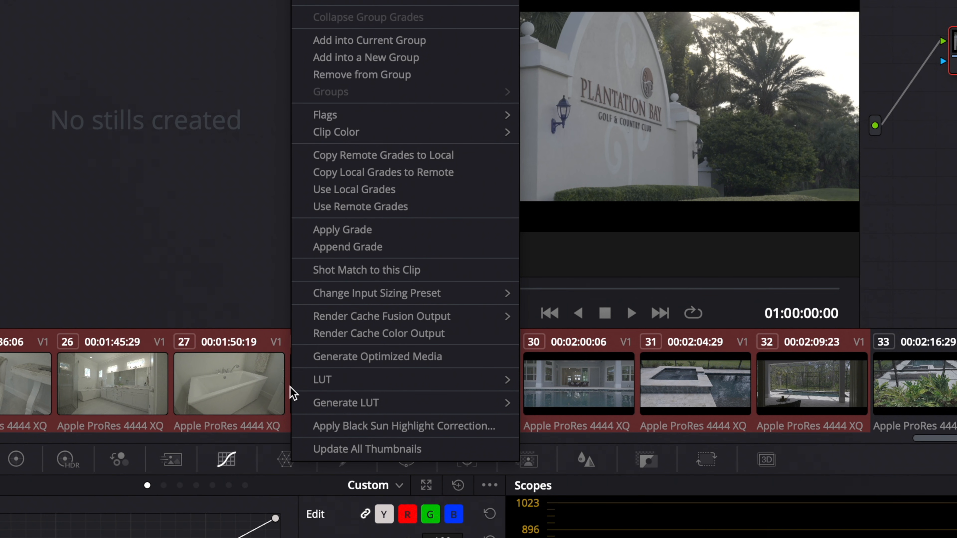
mouse_move(371, 58)
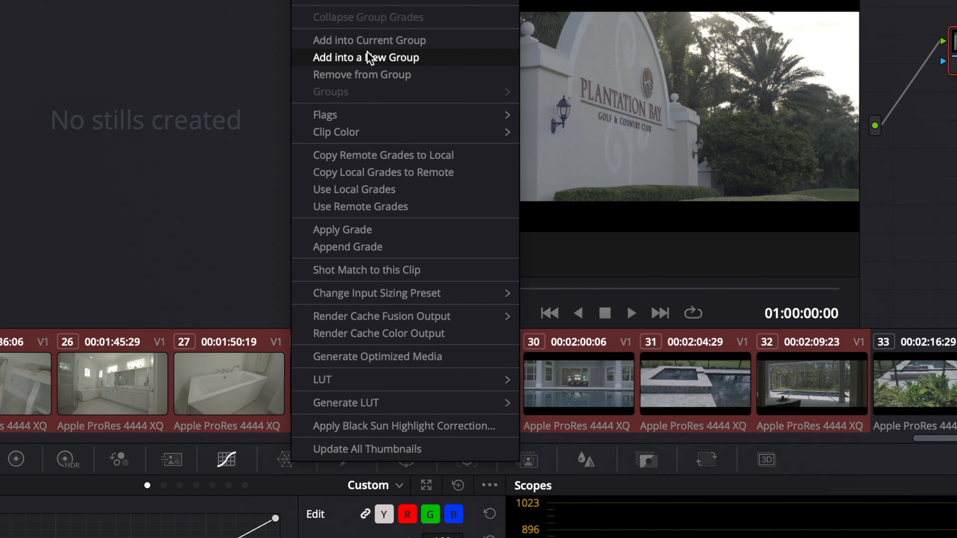
click(369, 57)
text(Panasonic)
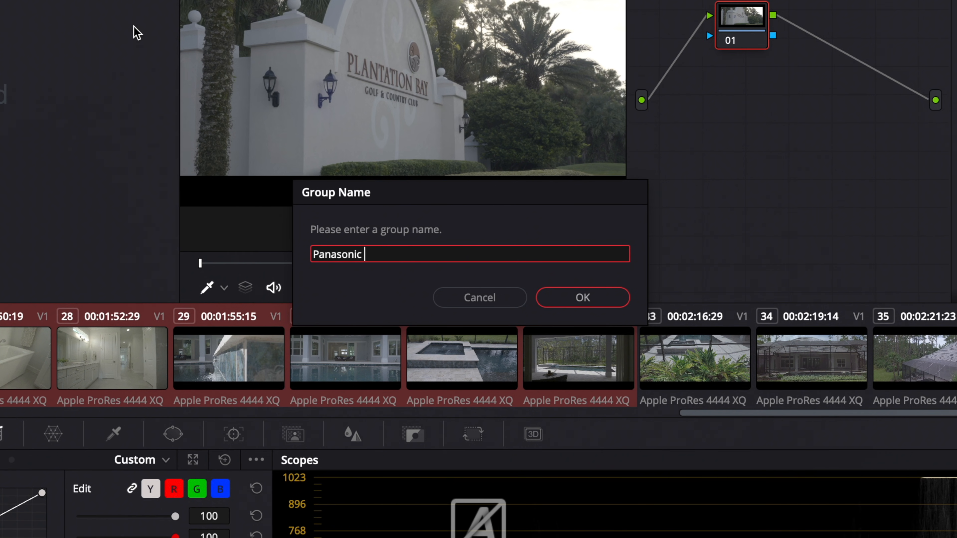
text(S1)
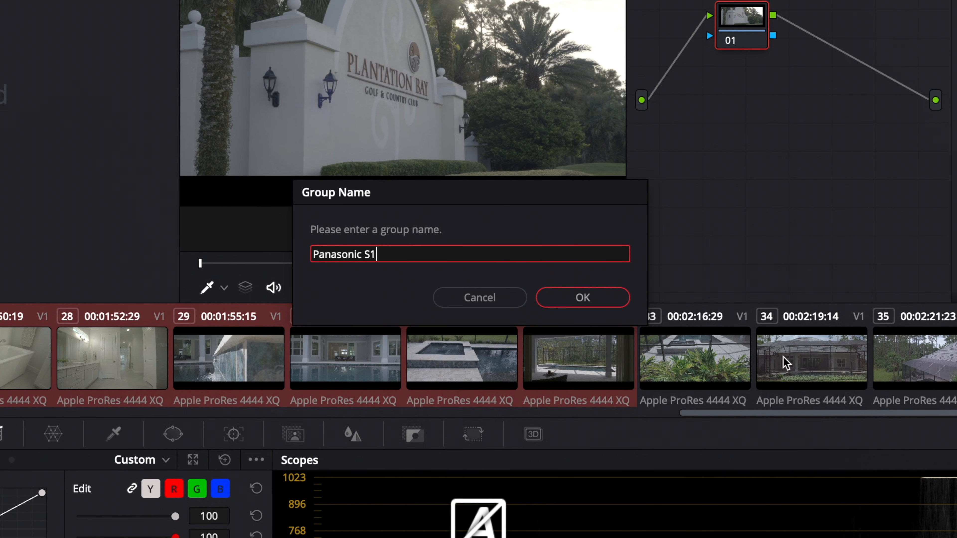
click(583, 298)
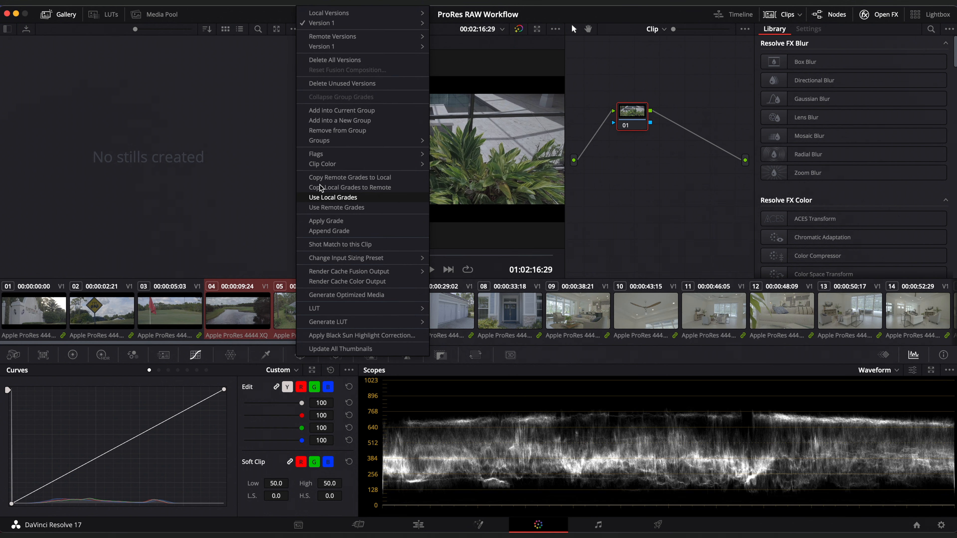
Add the other camera's clips into a second group named Mavi
click(340, 120)
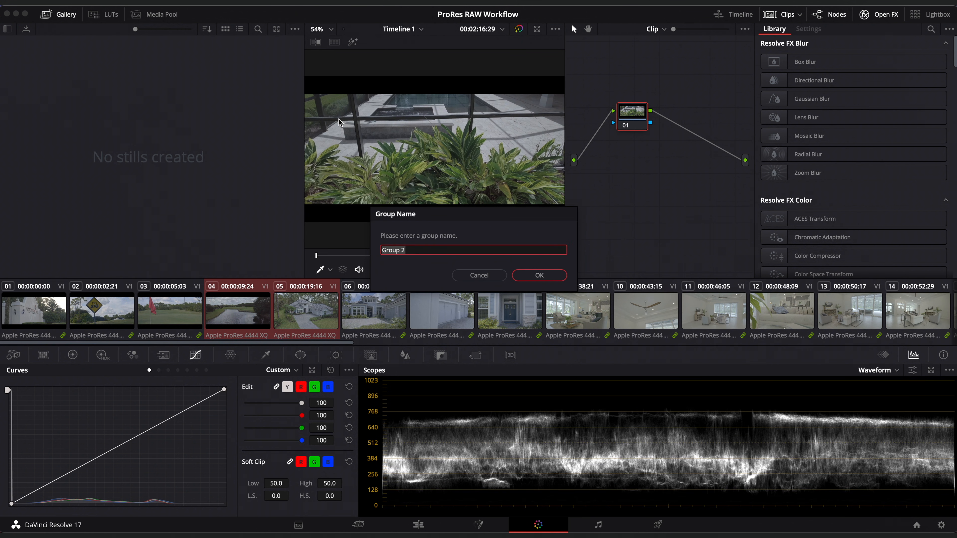
text(Mavi)
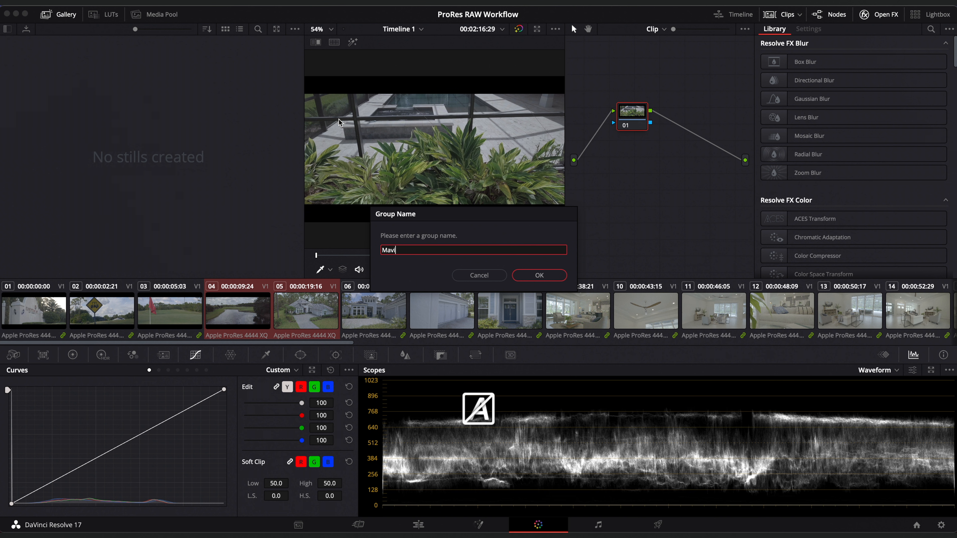
click(540, 275)
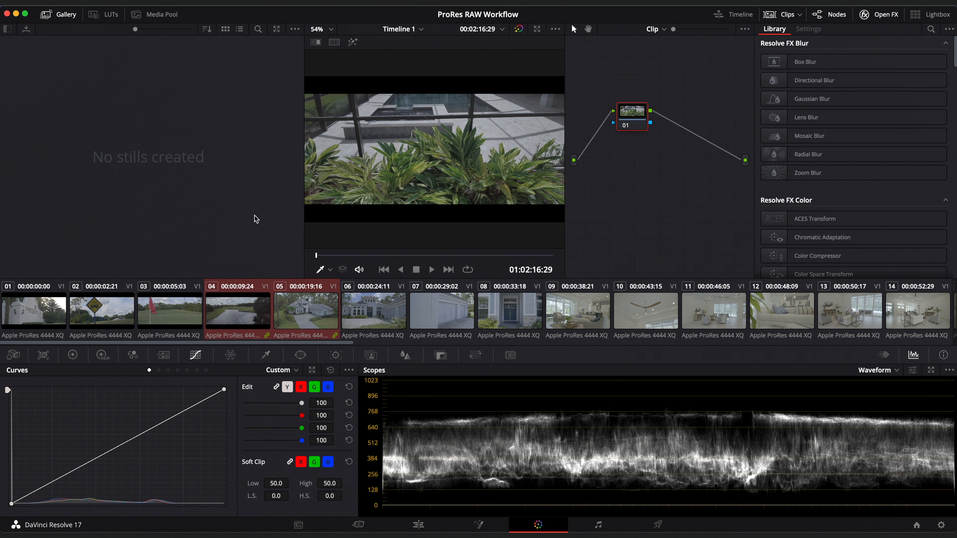
View the house exterior clip 06, then the front door clip 08
click(374, 311)
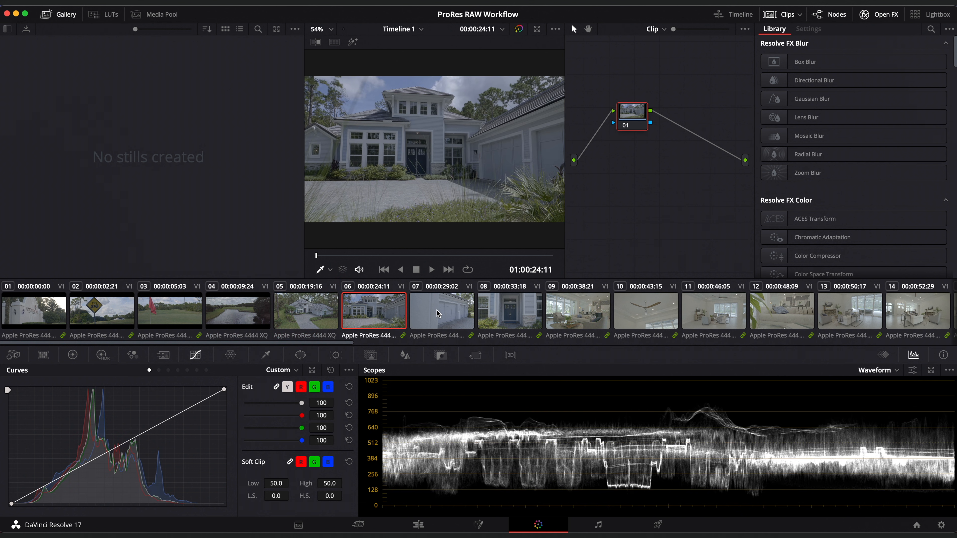
click(524, 311)
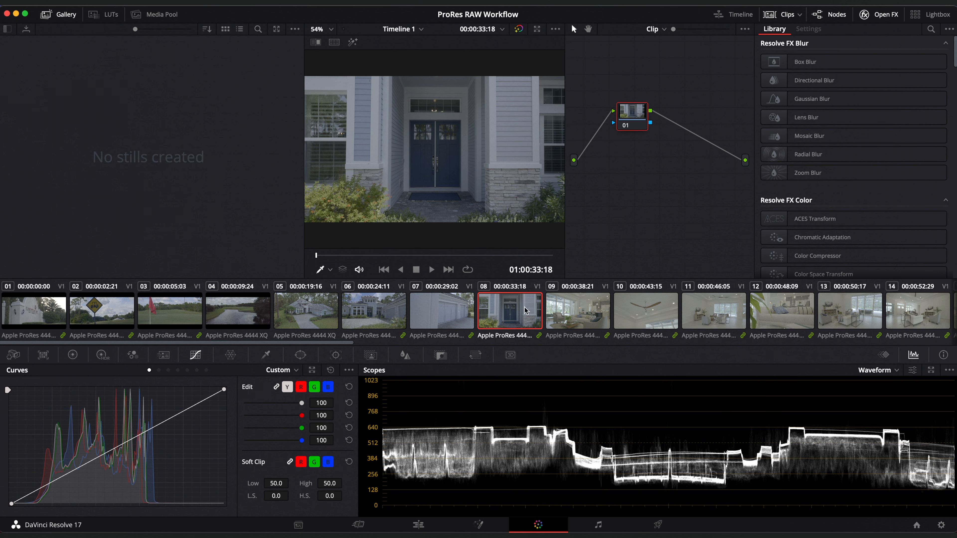
mouse_move(667, 37)
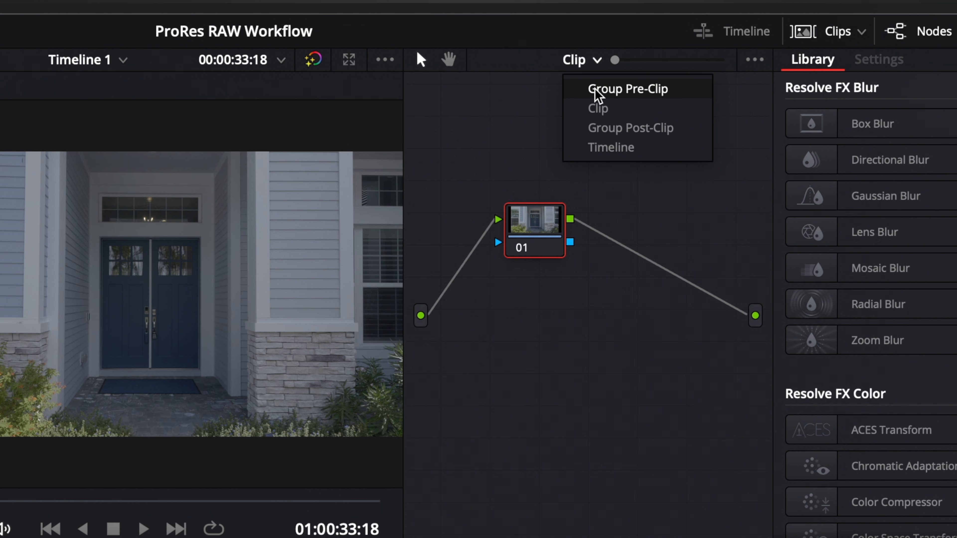
On the Group Pre-Clip node, add an ACES Transform from Panasonic V35 to CSC - ACEScct
click(627, 89)
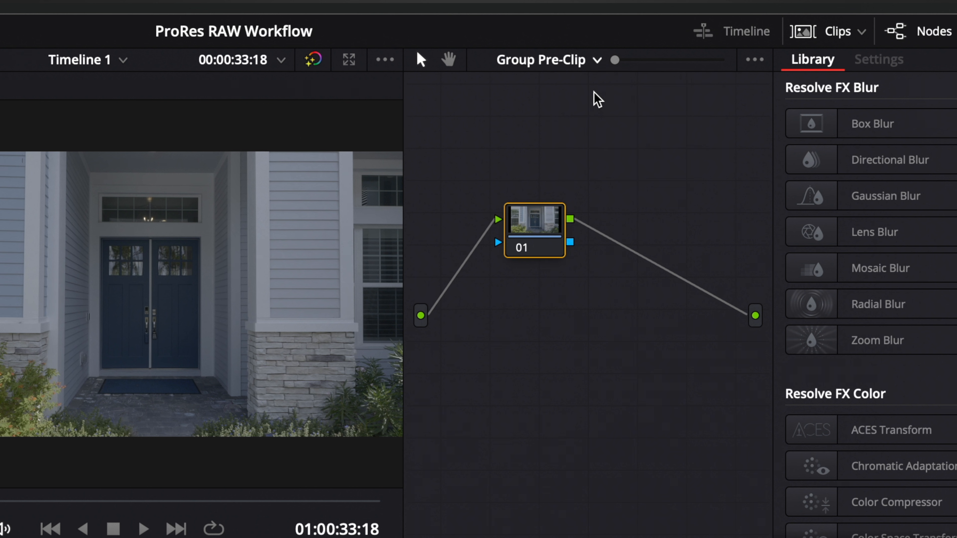
mouse_move(539, 179)
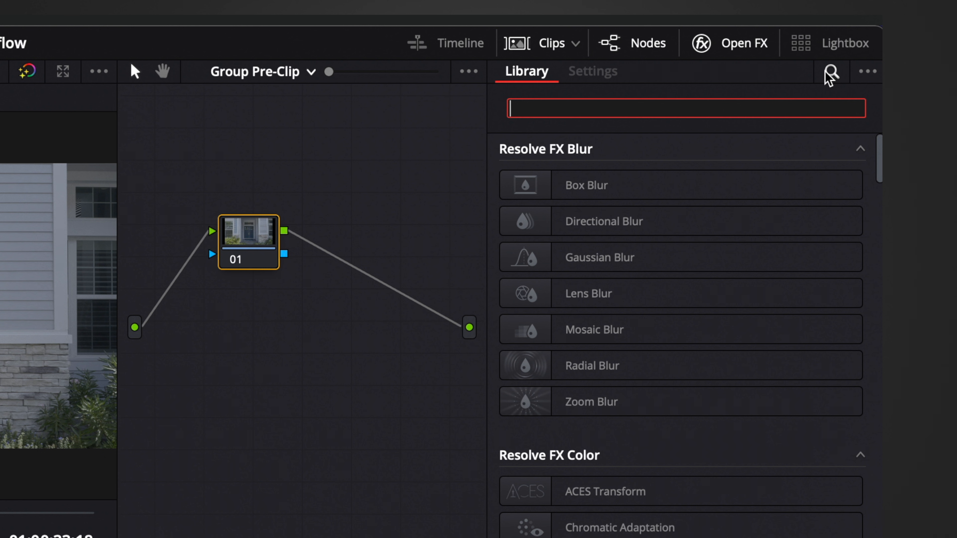
text(aces)
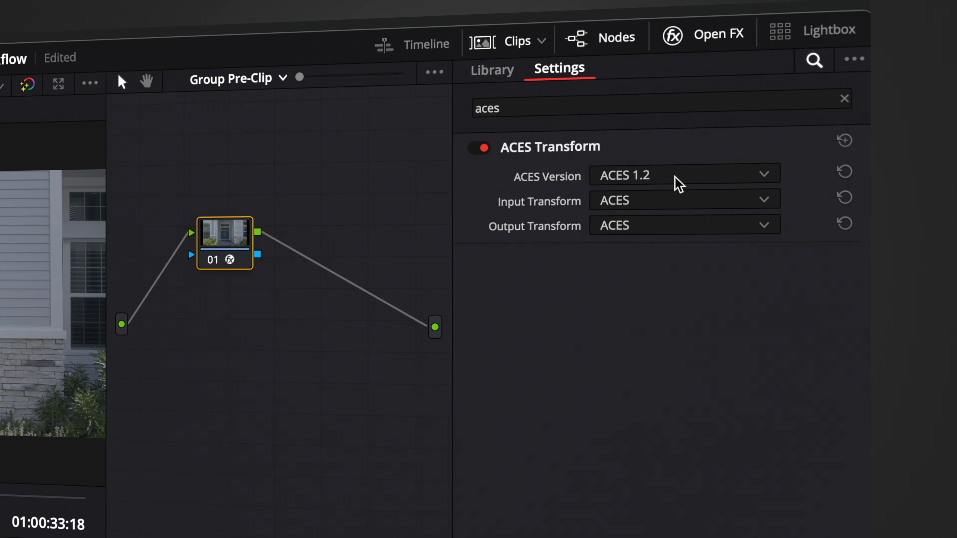
click(694, 200)
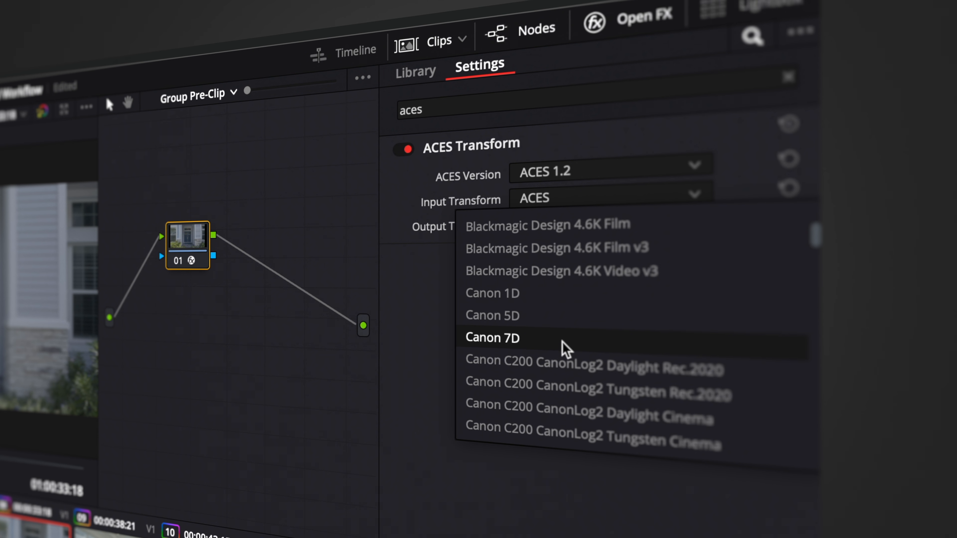
scroll(down, 3)
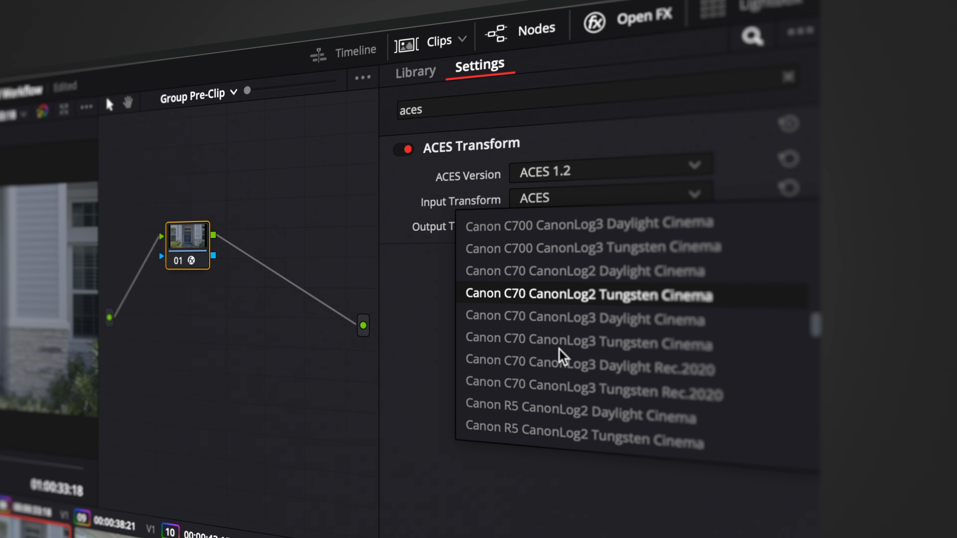
scroll(down, 3)
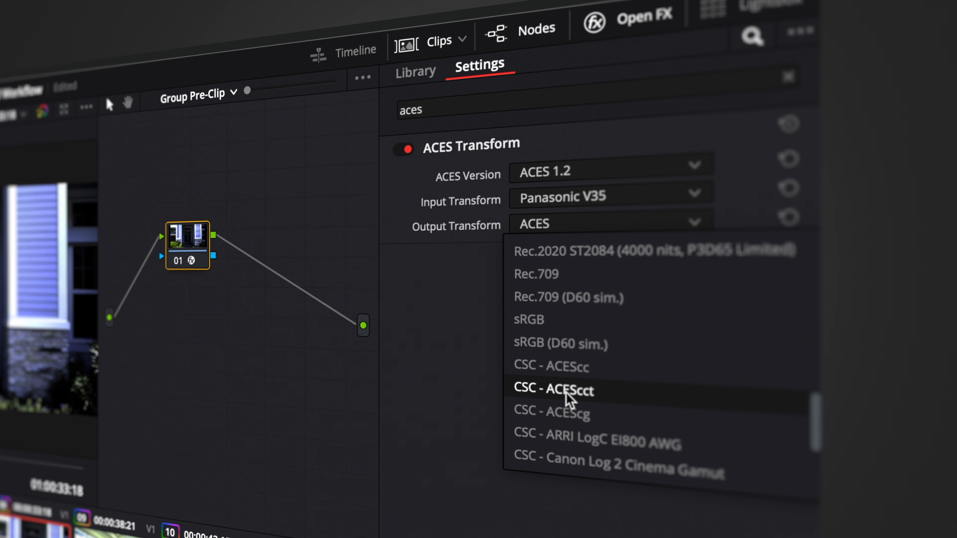
click(563, 390)
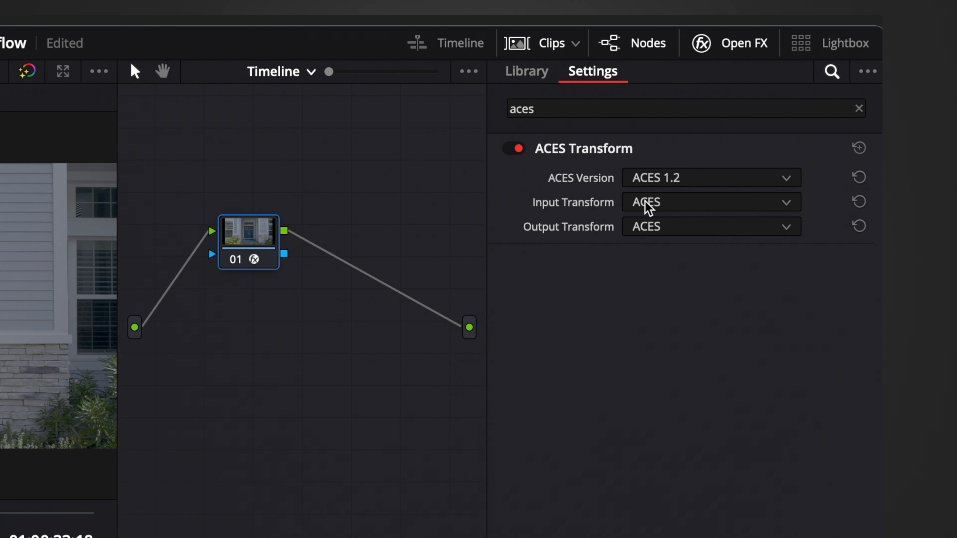
Choose CSC - ACEScct as the timeline ACES input transform, then view house exterior clip 05
click(705, 202)
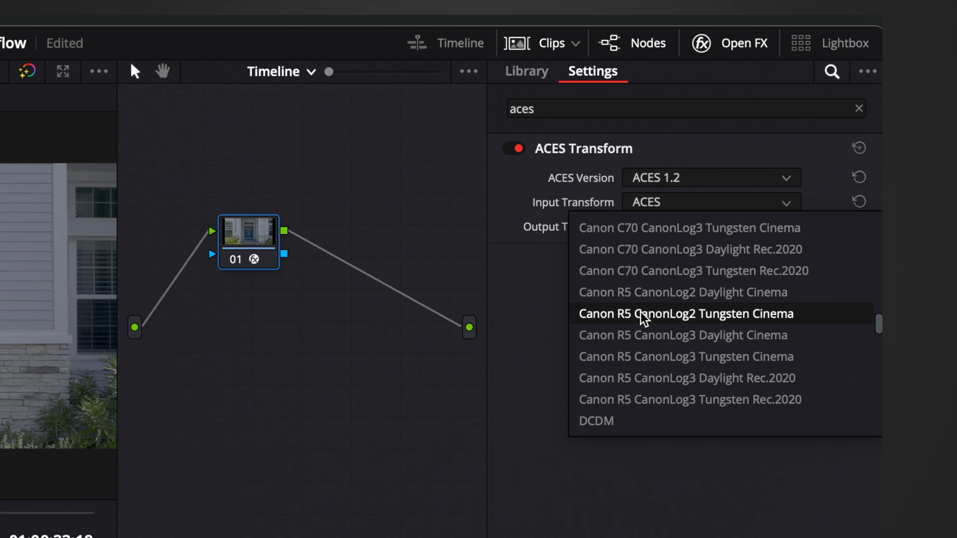
scroll(down, 3)
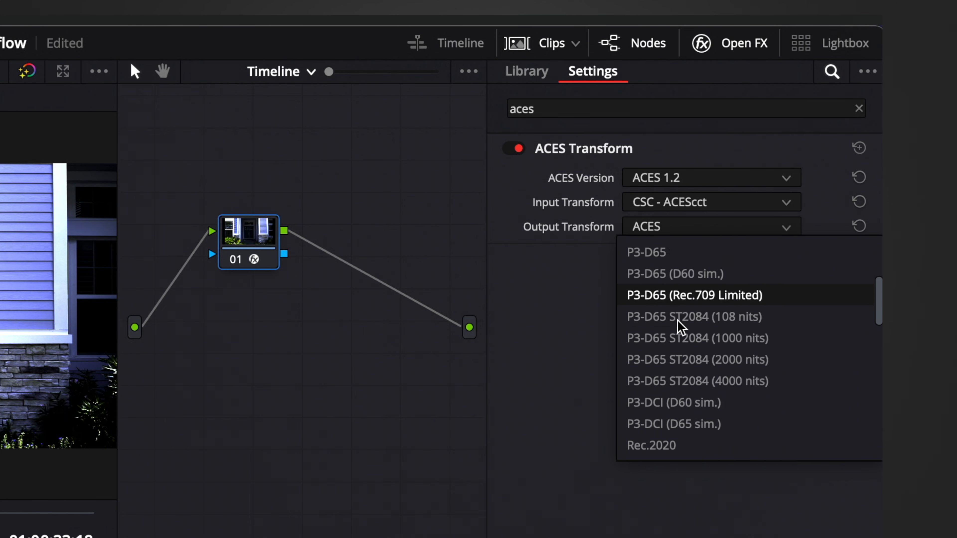
scroll(down, 3)
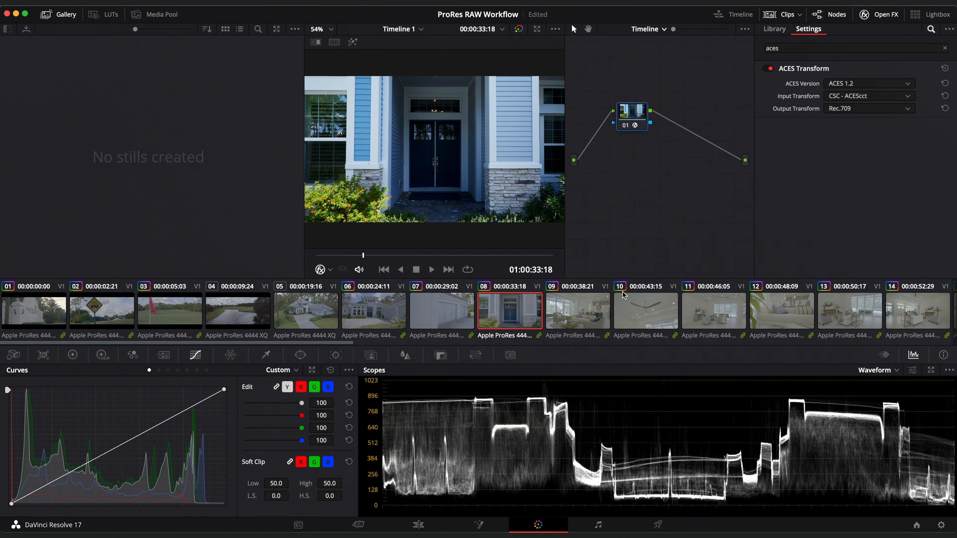
click(305, 312)
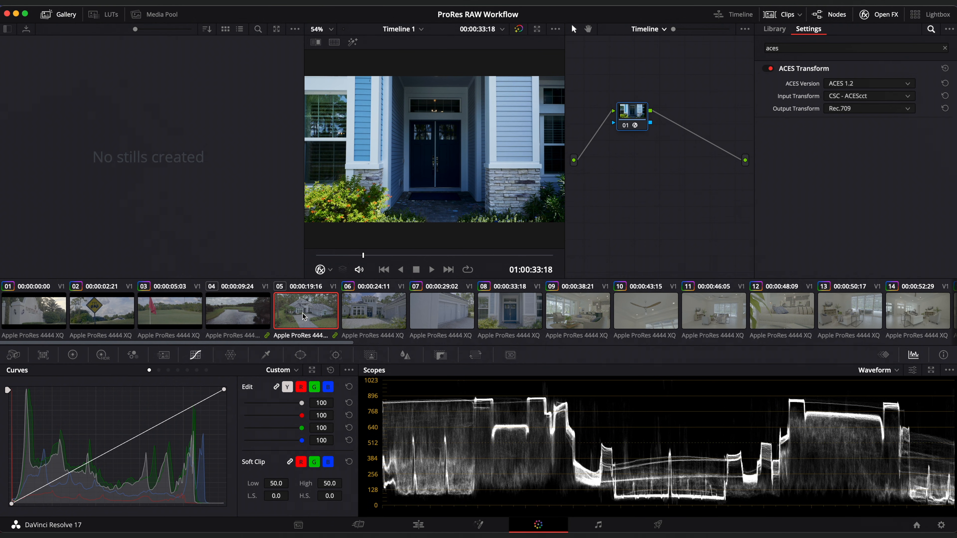
Add a Color Space Transform in the aerial clip's Group Pre-Clip graph and set its input colour space
click(305, 314)
text(c)
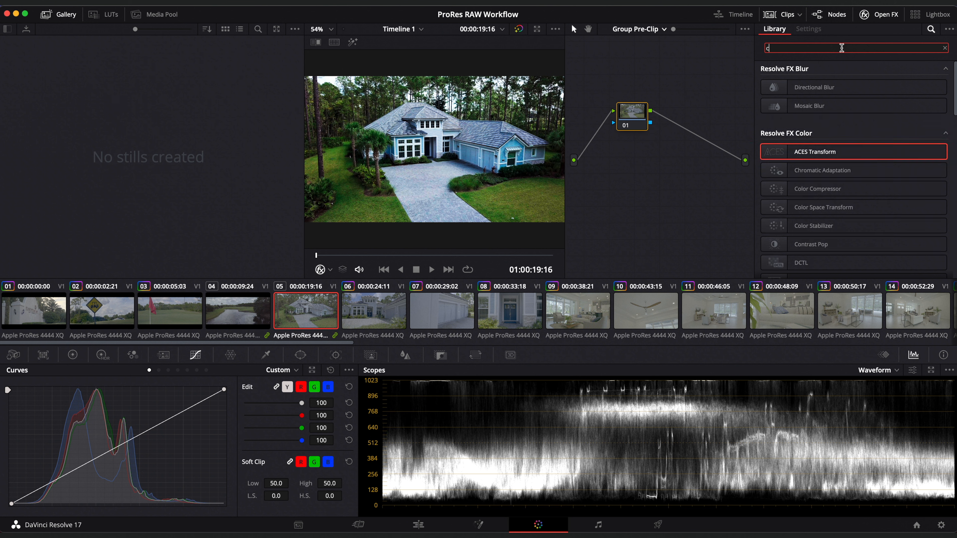
text(olo)
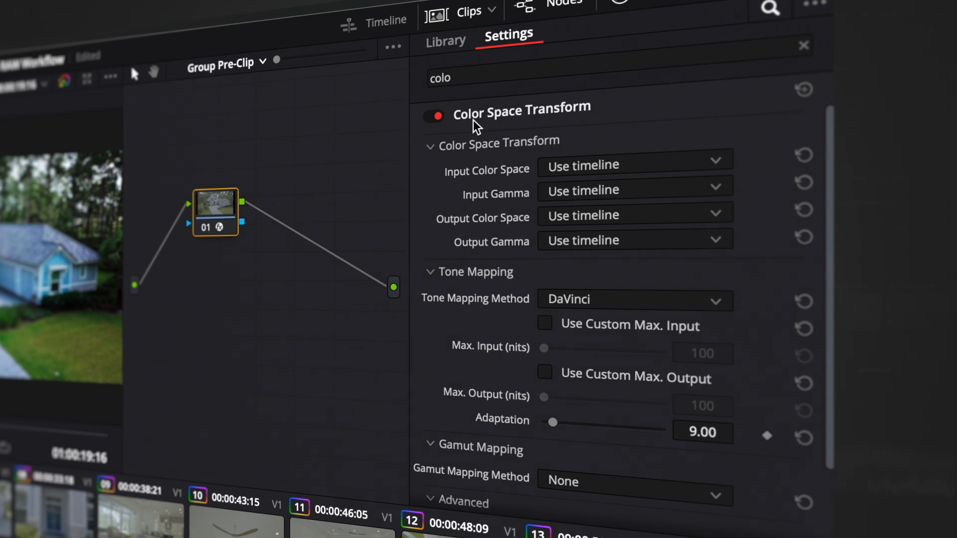
click(644, 164)
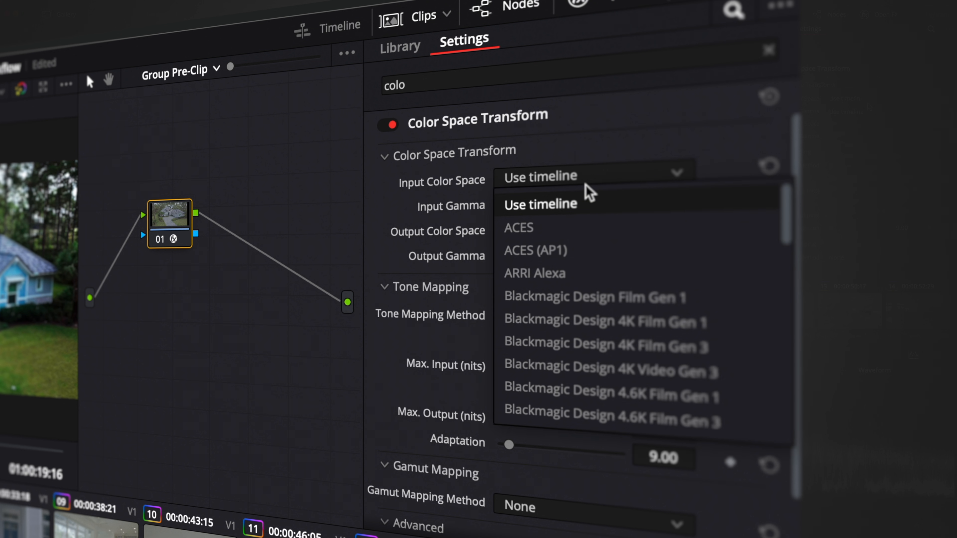
click(565, 202)
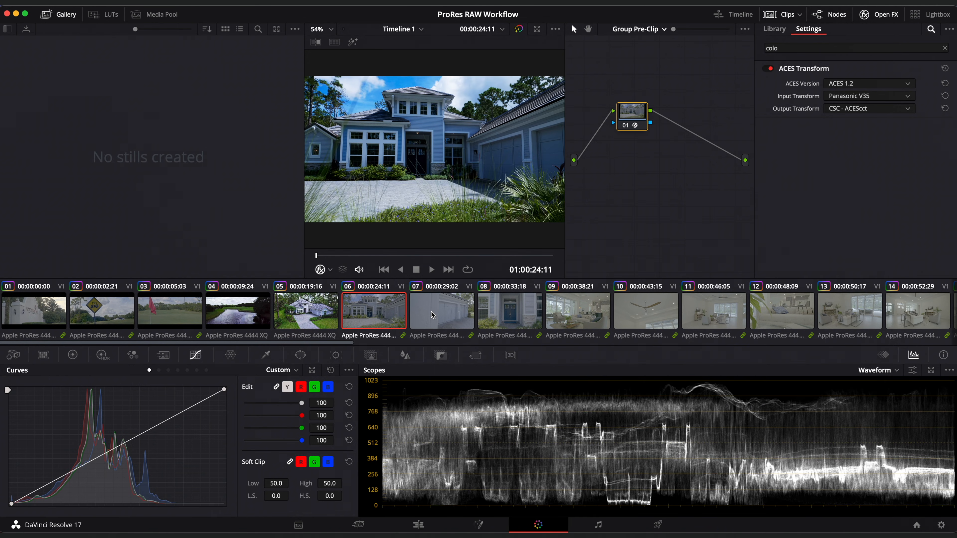
Step through house clips 06, 09 and 11 to confirm the Panasonic V35 group transform, landing on clip 01
click(578, 311)
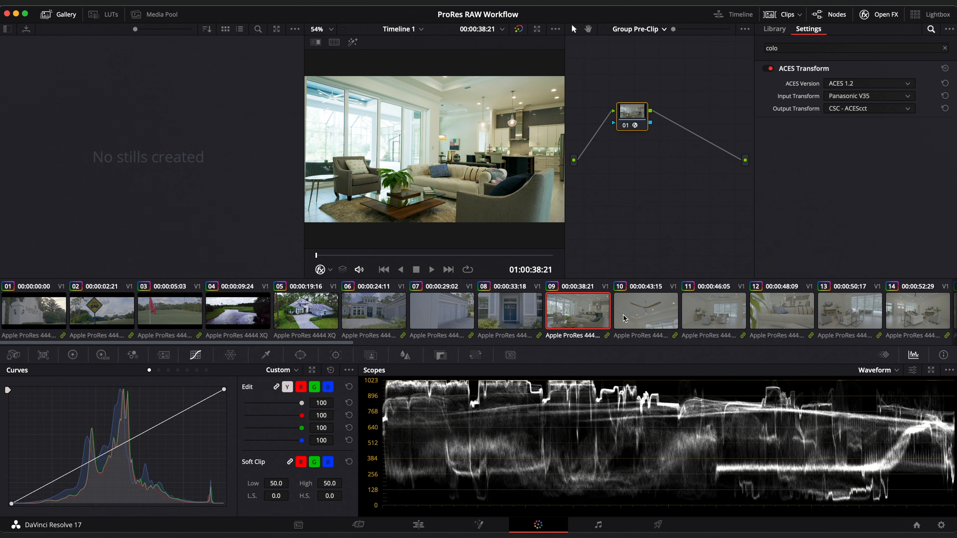
click(714, 311)
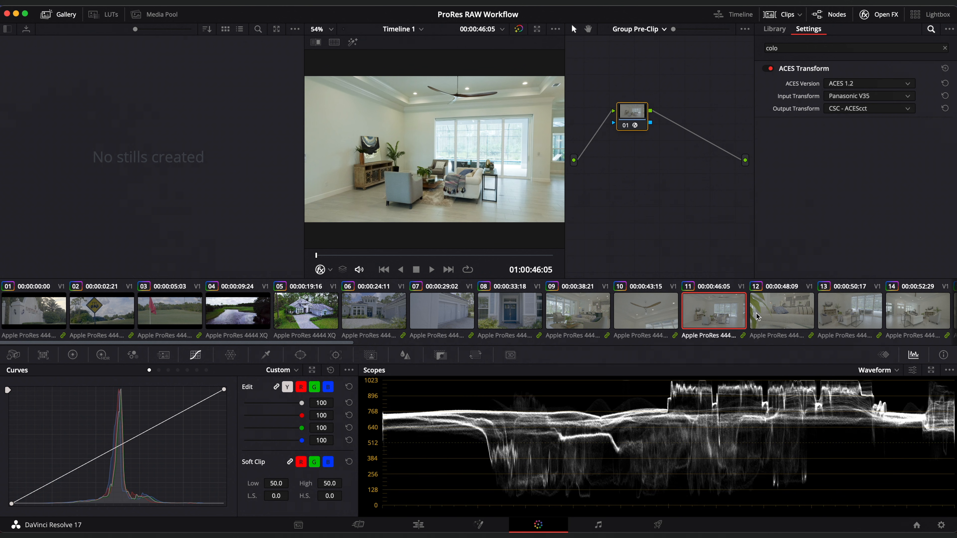
click(34, 312)
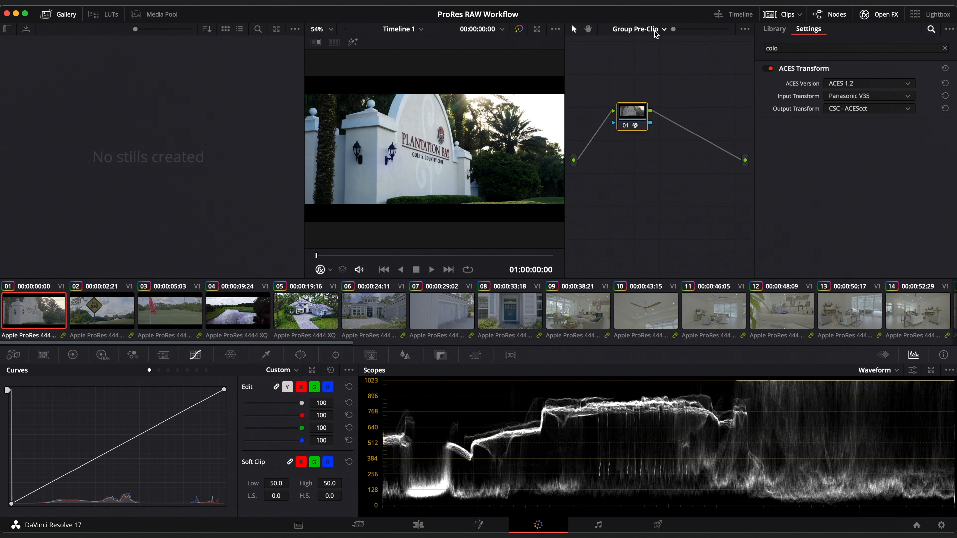
Return to Clip node mode with the Color Wheels palette shown, then view golf cart sign clip 02
click(775, 29)
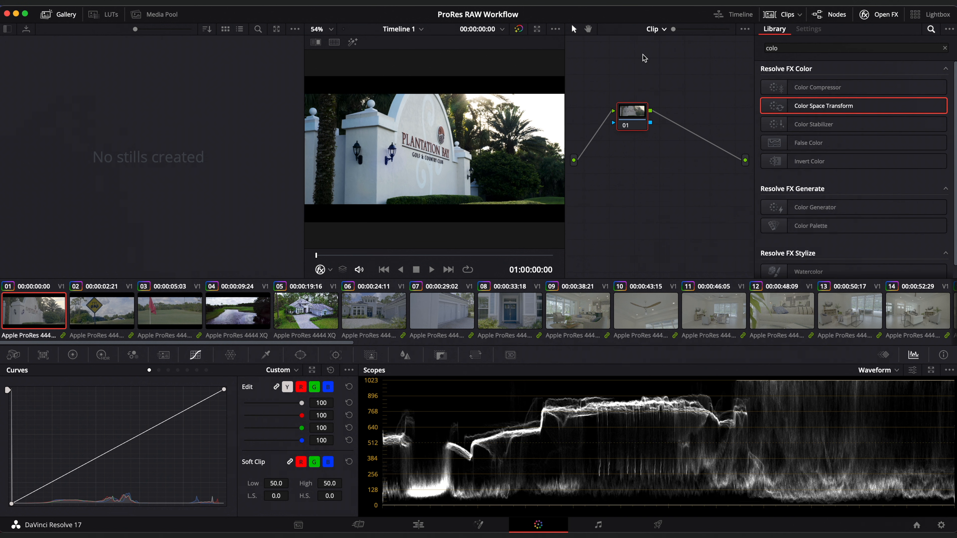
click(73, 355)
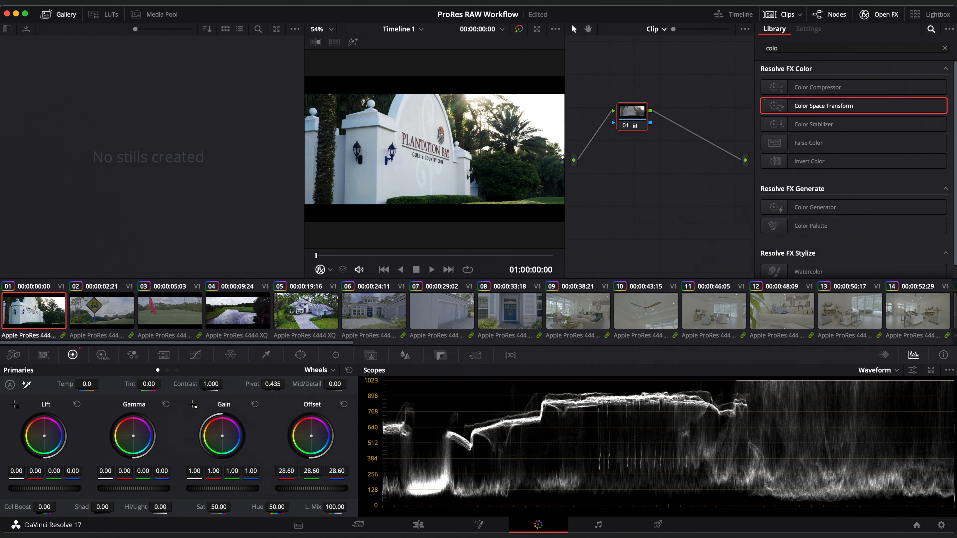
click(101, 311)
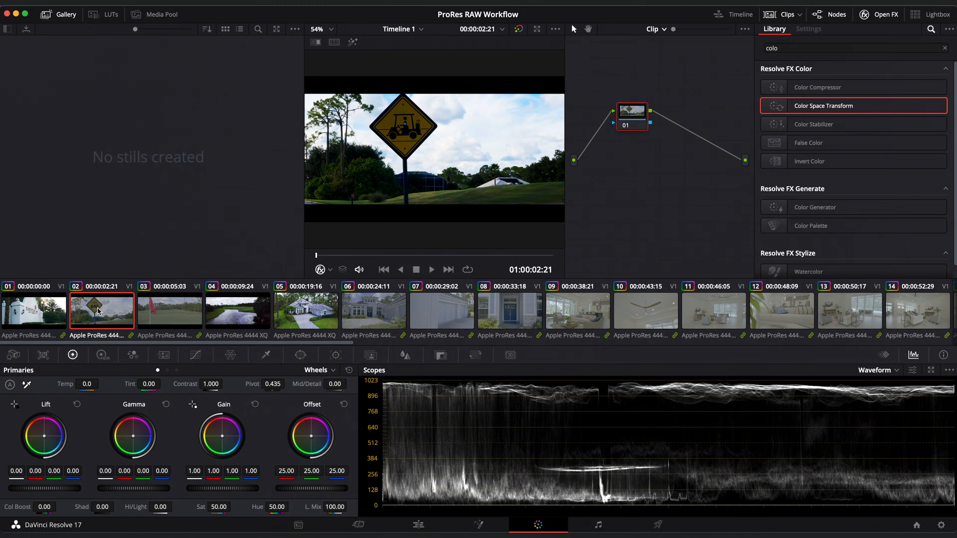